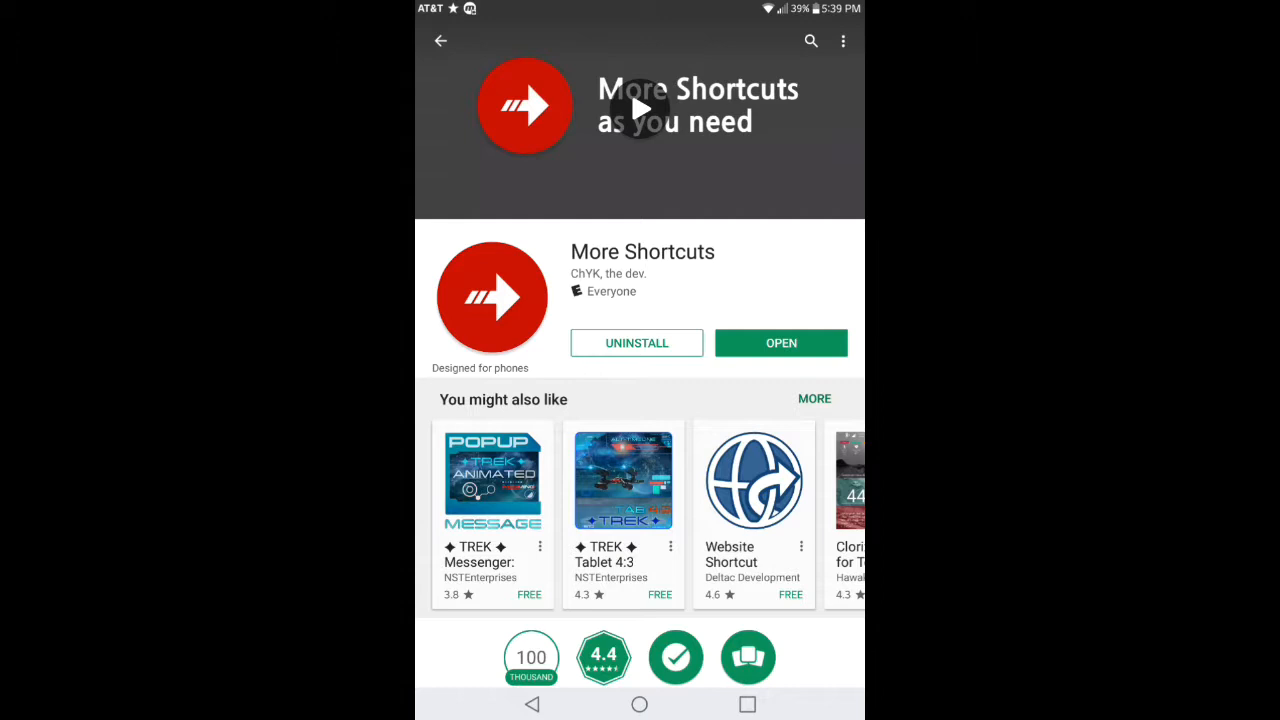
Step: Scroll through the More Shortcuts listing, then return to the home screen
scroll("down", 3)
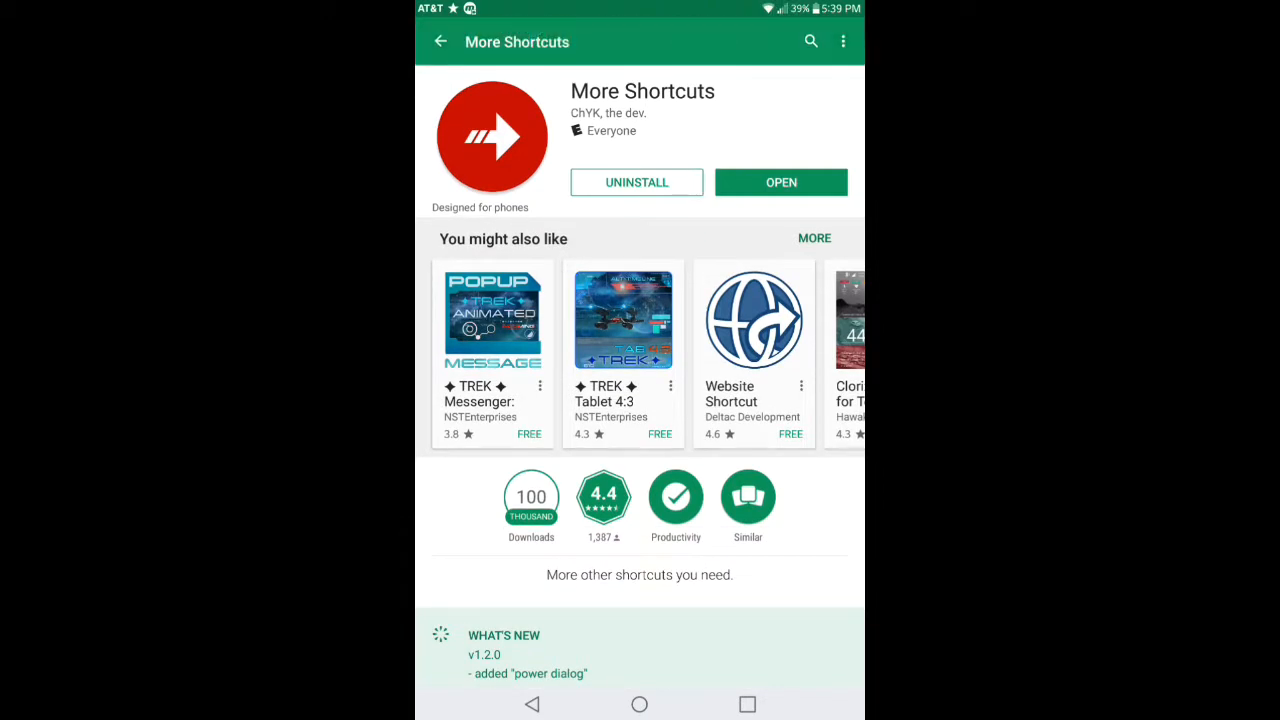
scroll("down", 3)
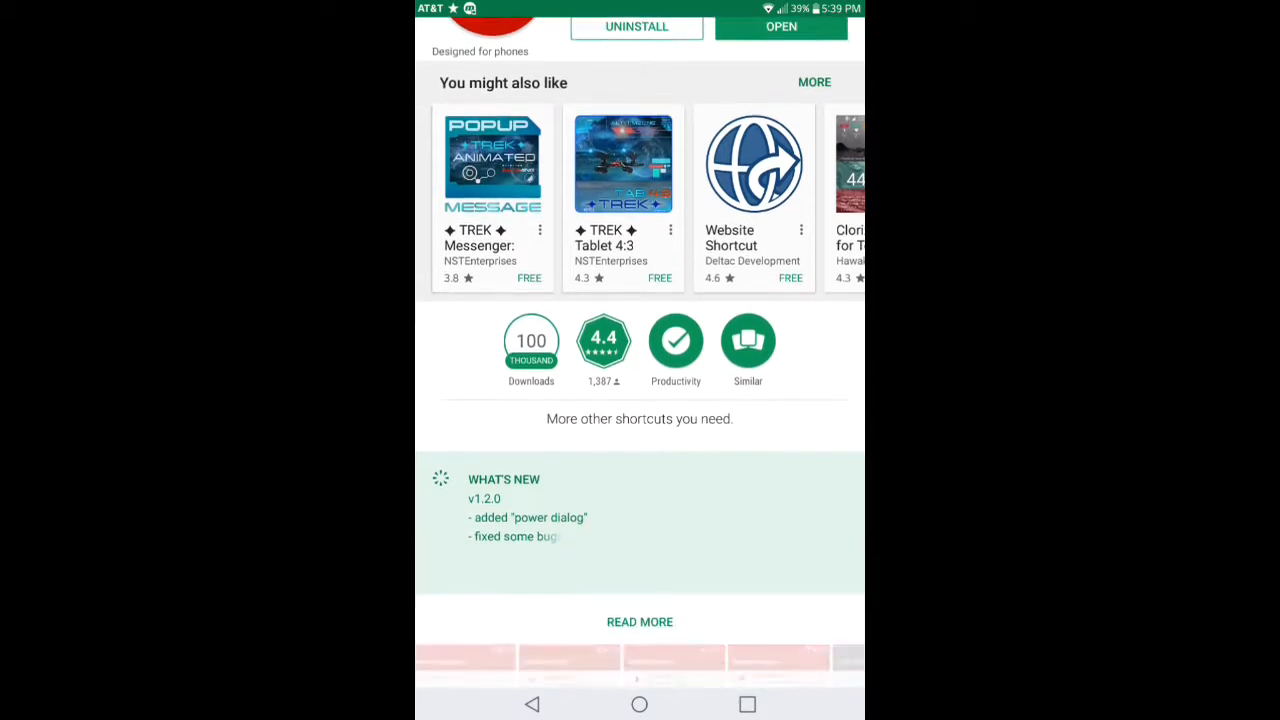
left_click(640, 622)
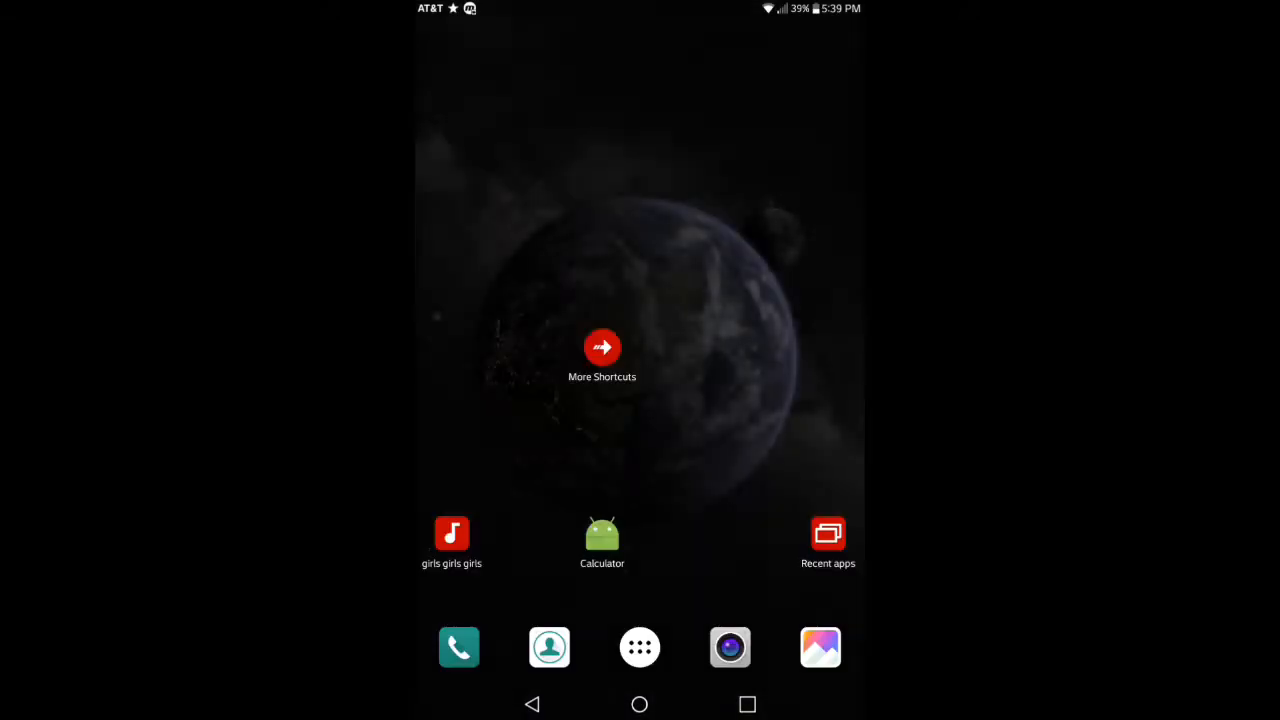
left_click(602, 348)
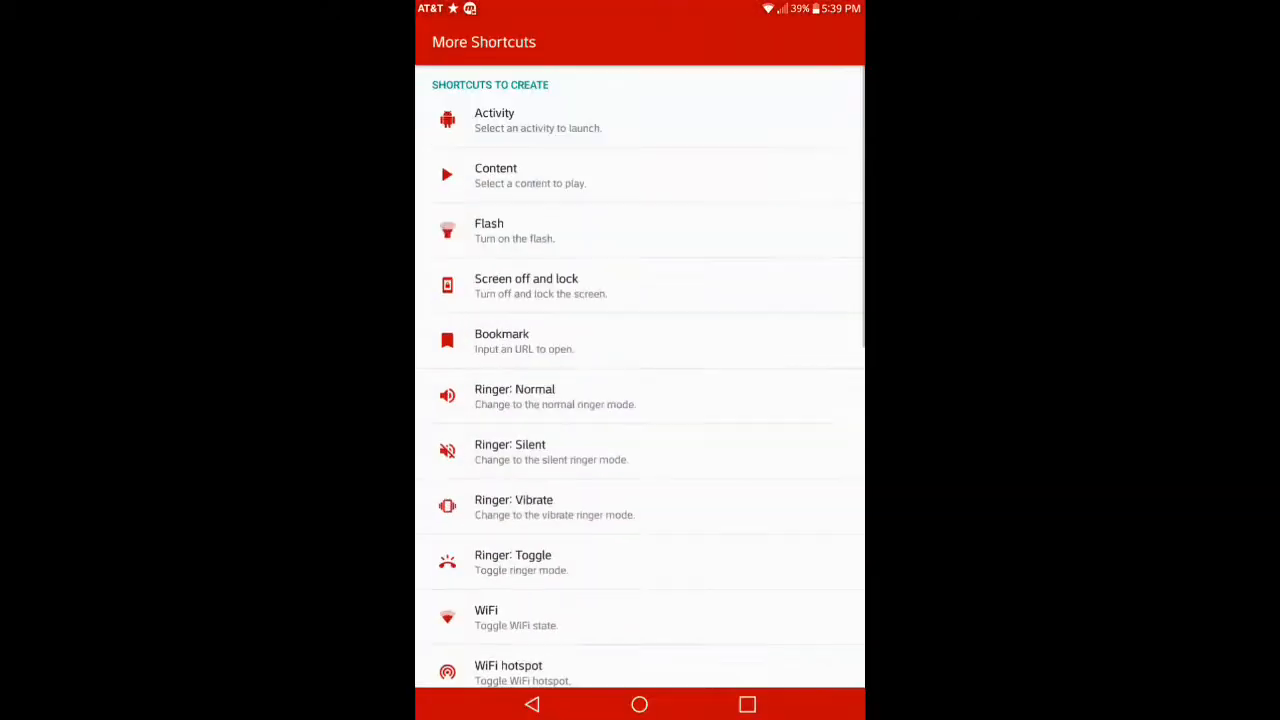
scroll("down", 3)
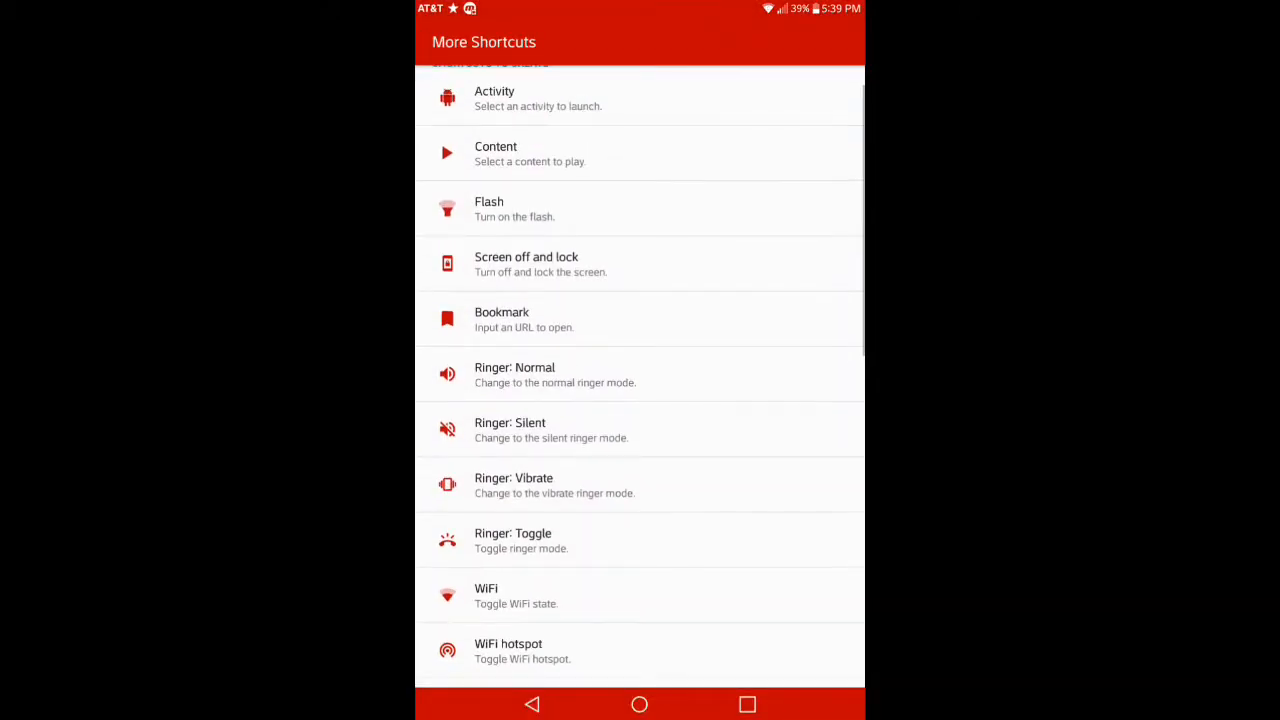
scroll("down", 3)
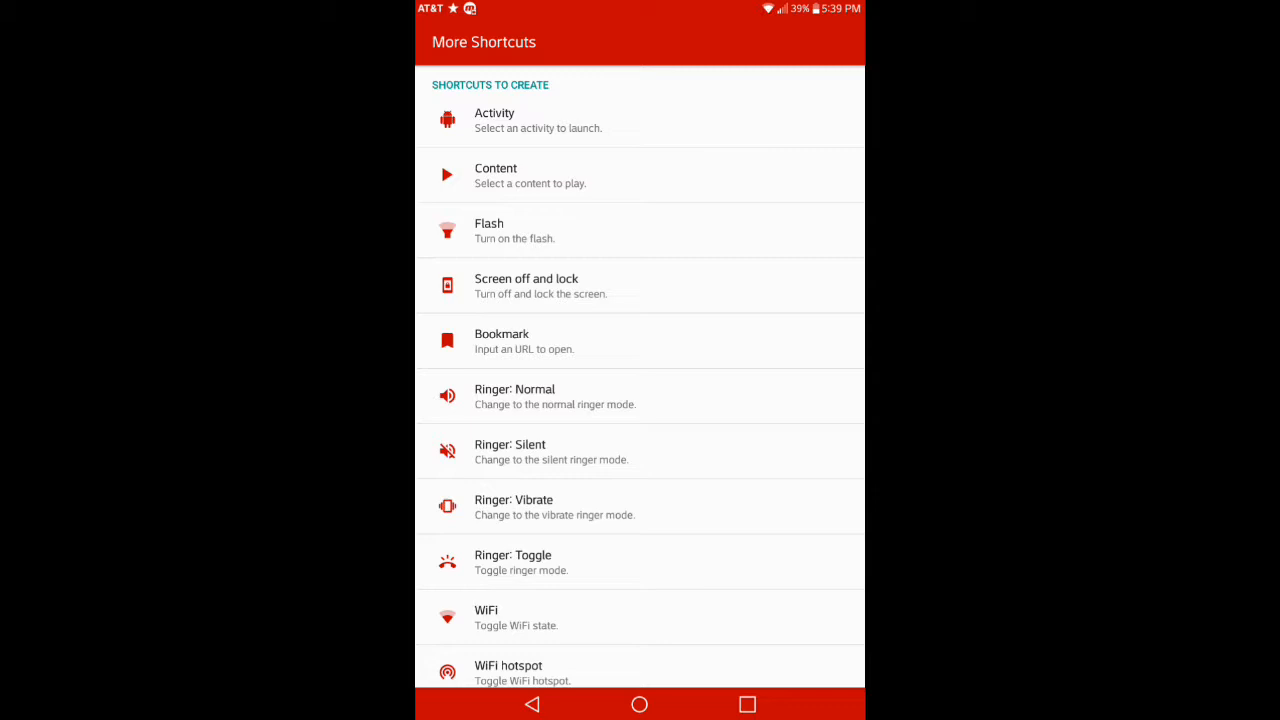
scroll("down", 3)
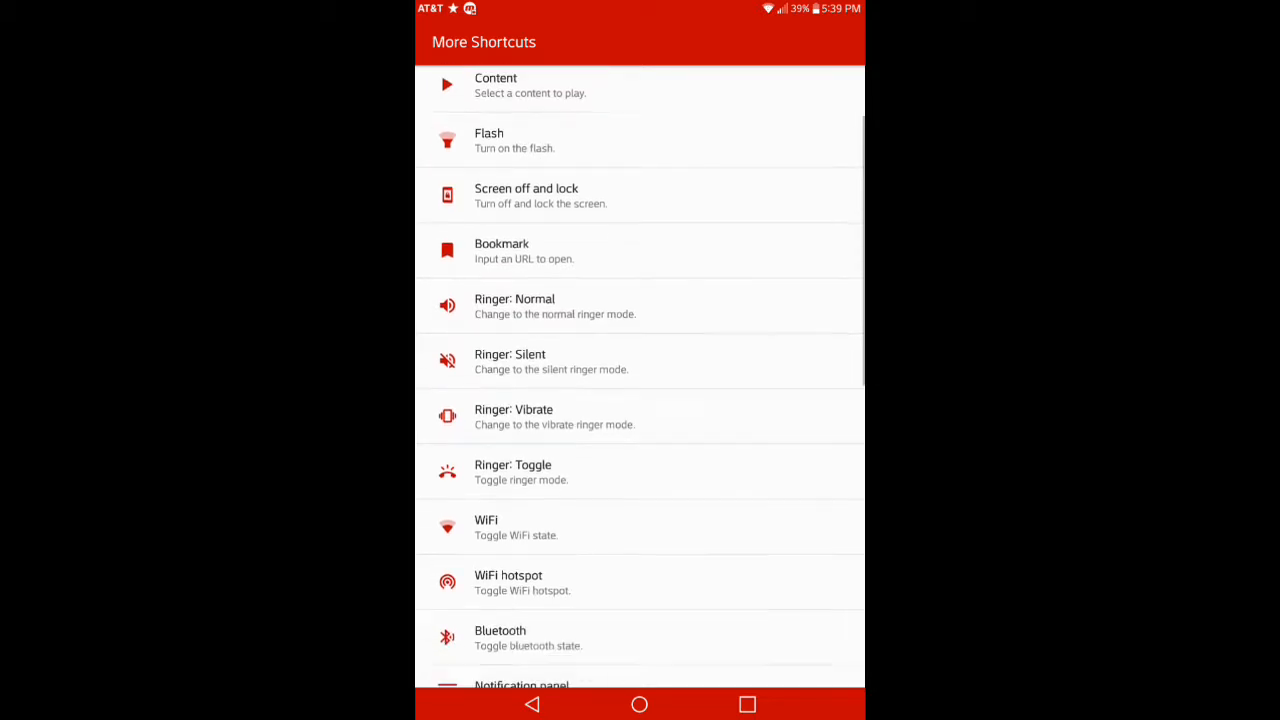
scroll("down", 3)
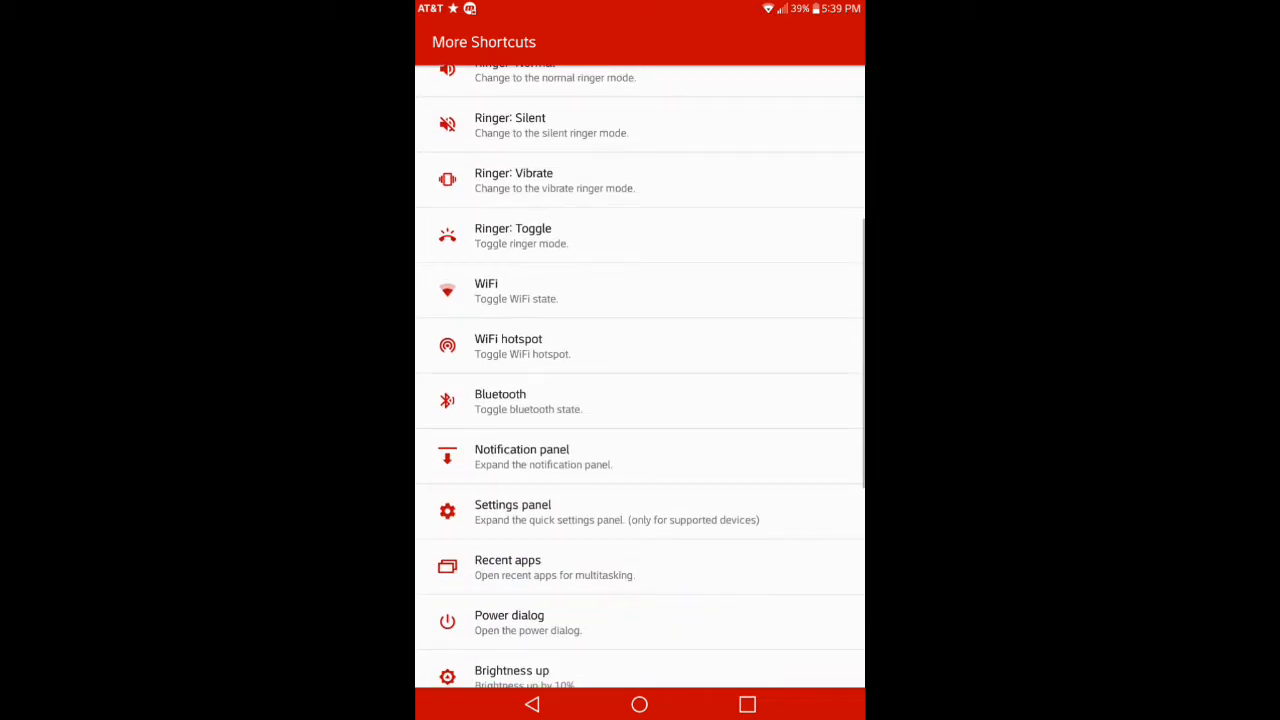
scroll("down", 3)
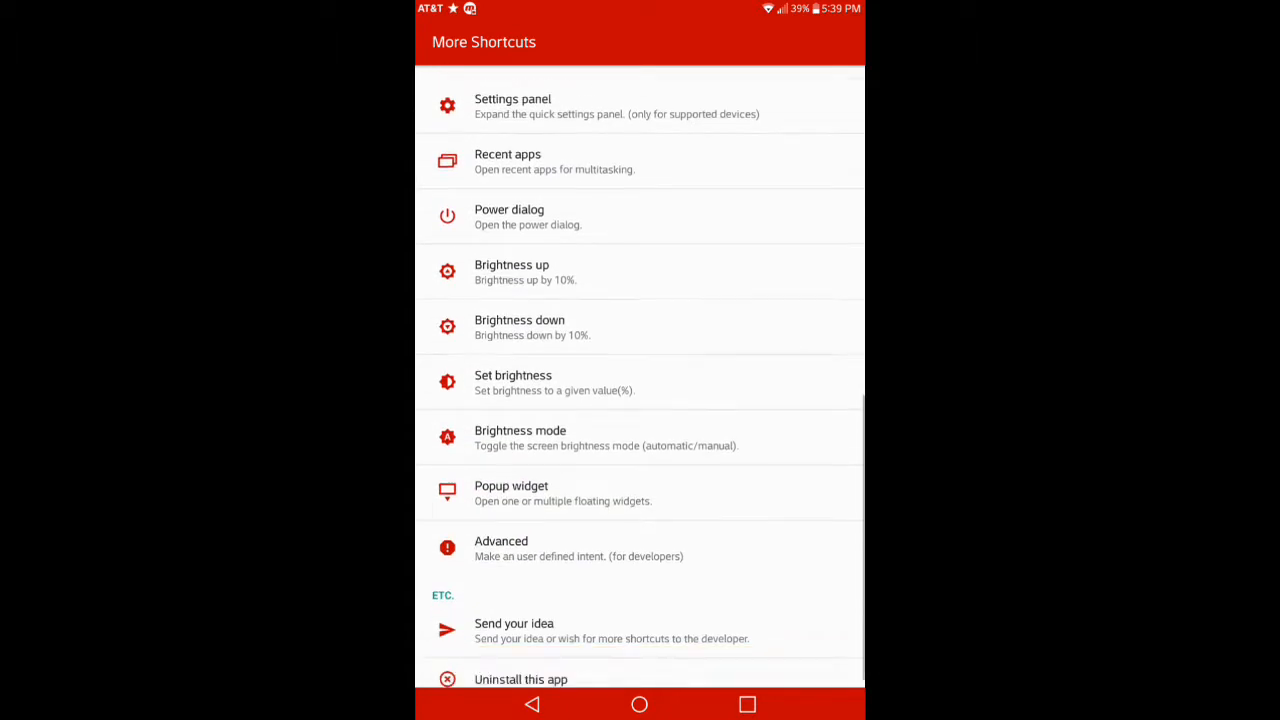
scroll("down", 3)
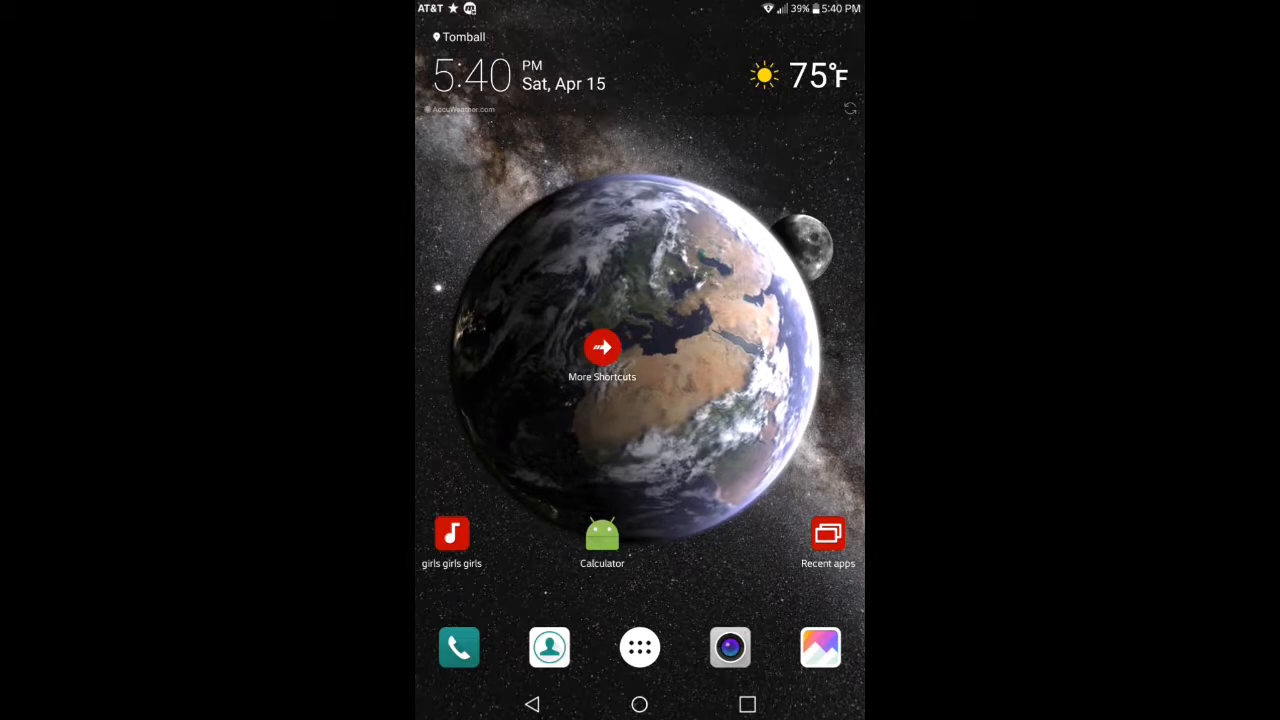
left_click(452, 532)
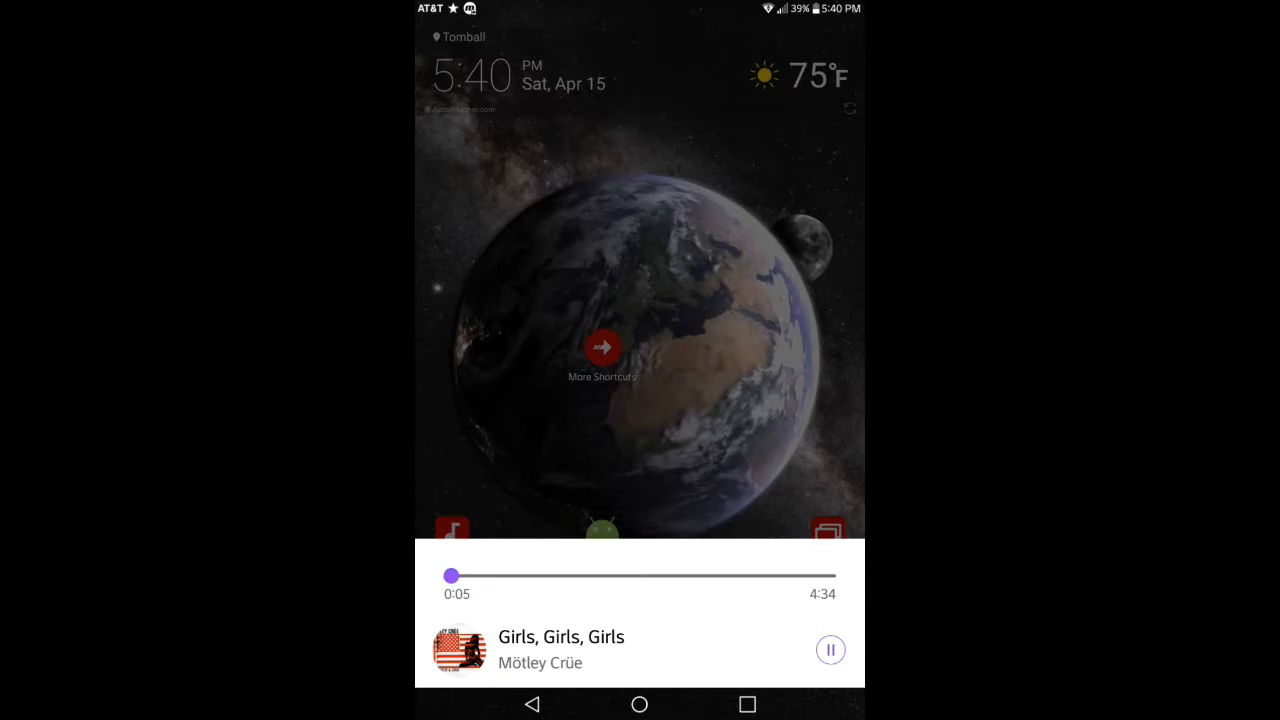
left_click_drag(452, 576, 524, 576)
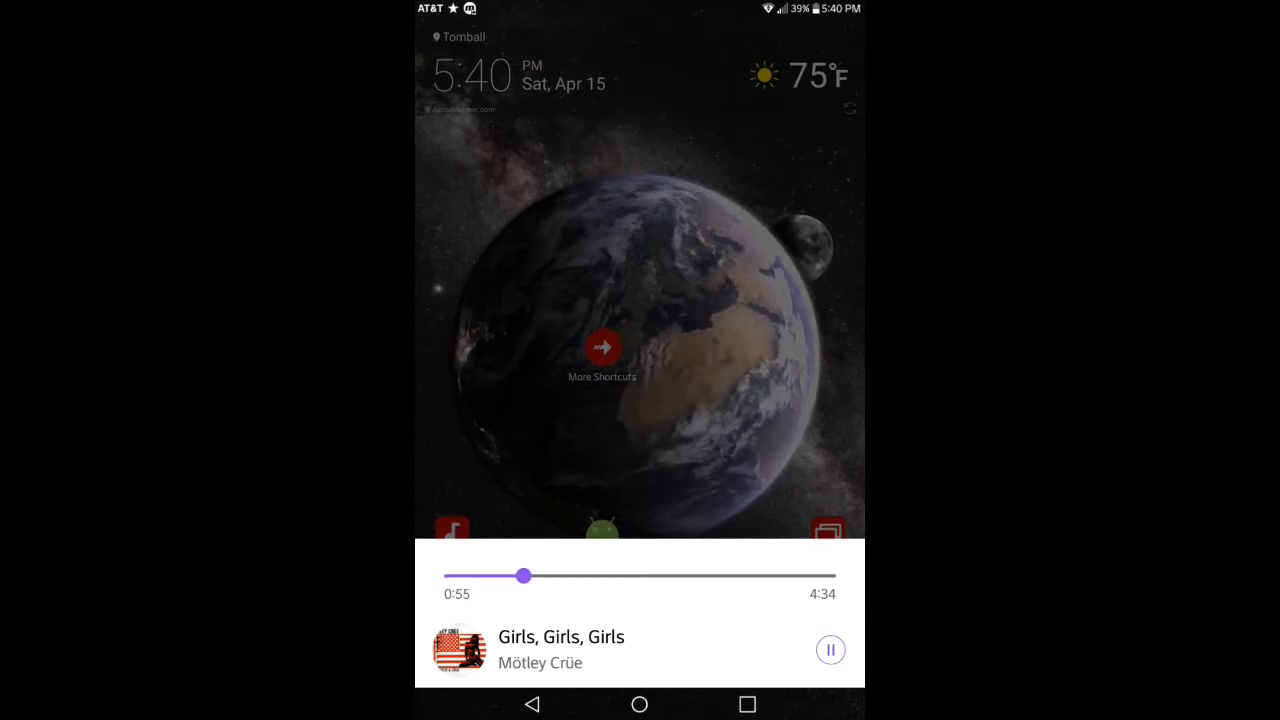
left_click(830, 648)
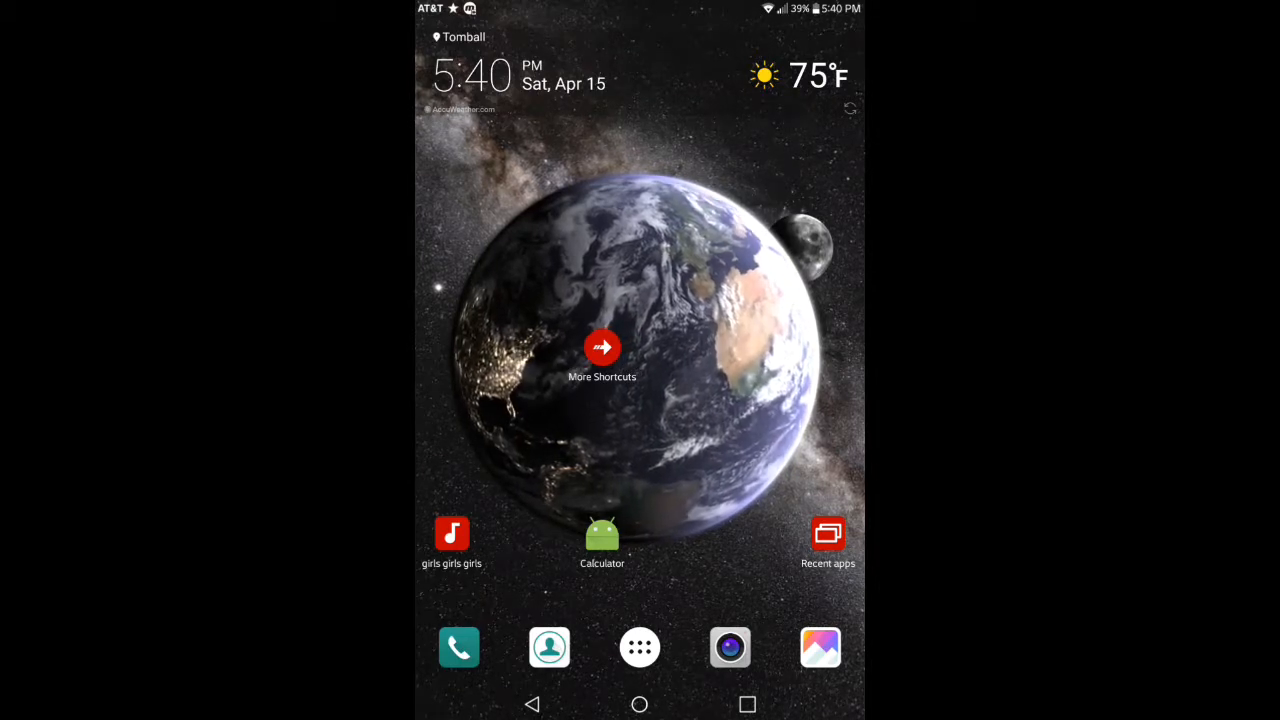
left_click(602, 348)
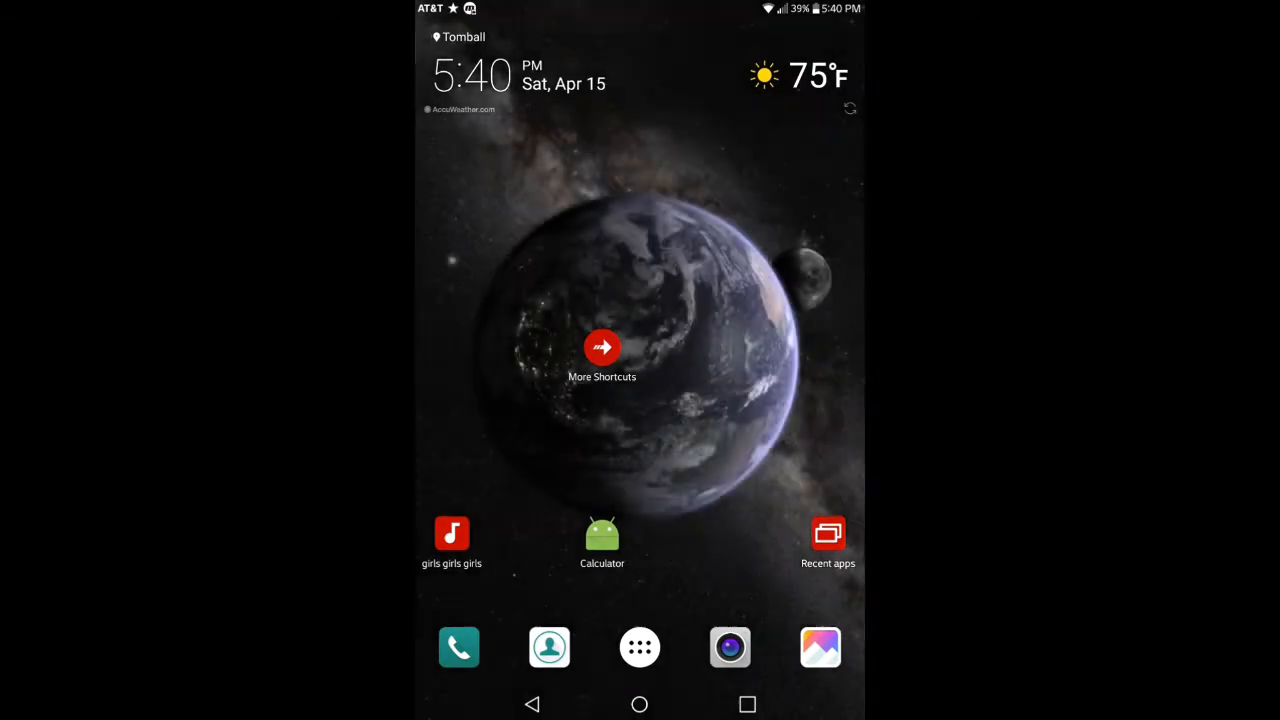
left_click(602, 348)
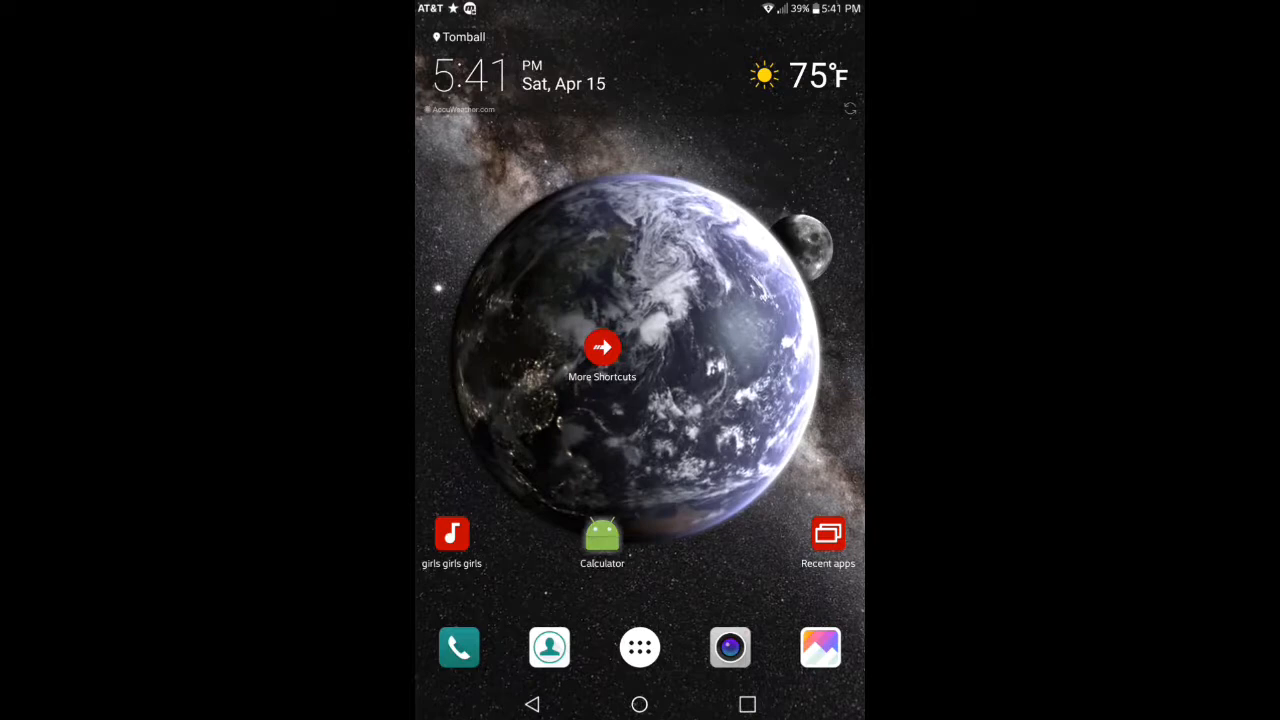
left_click(602, 534)
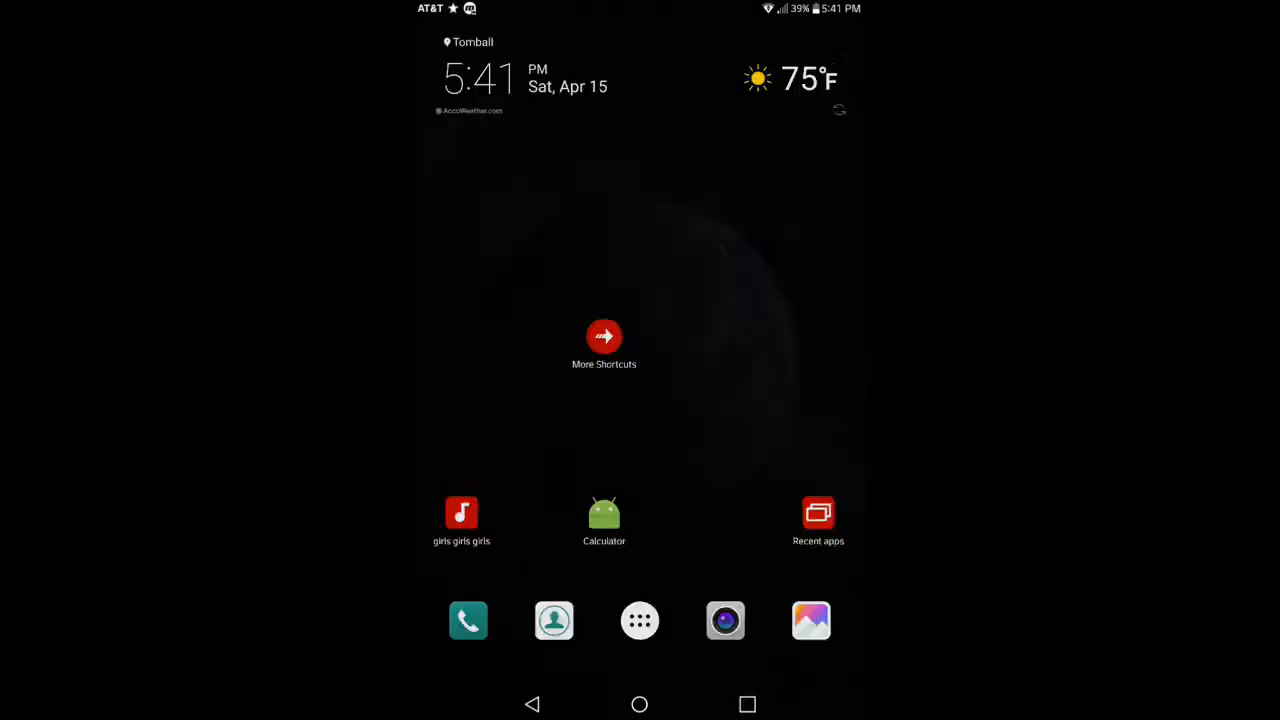
Step: Start an Activity shortcut in More Shortcuts and begin browsing the Pick activity list
left_click(604, 336)
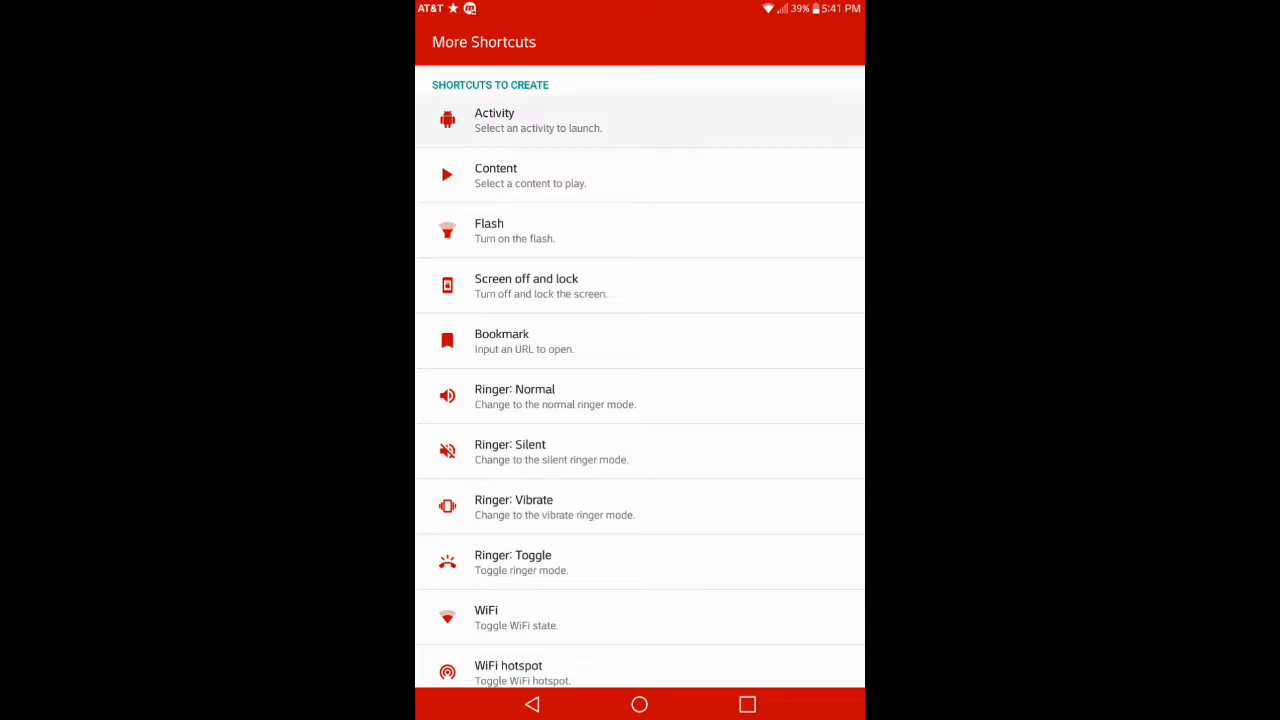
left_click(494, 120)
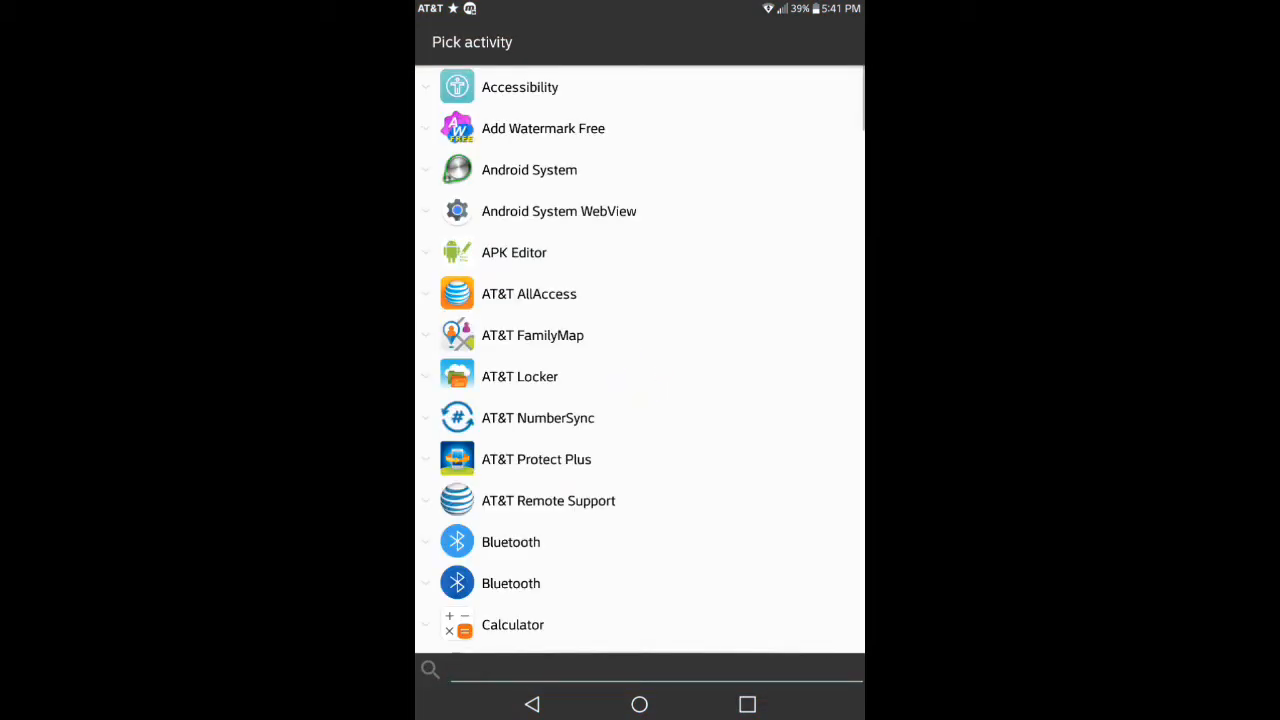
scroll("down", 3)
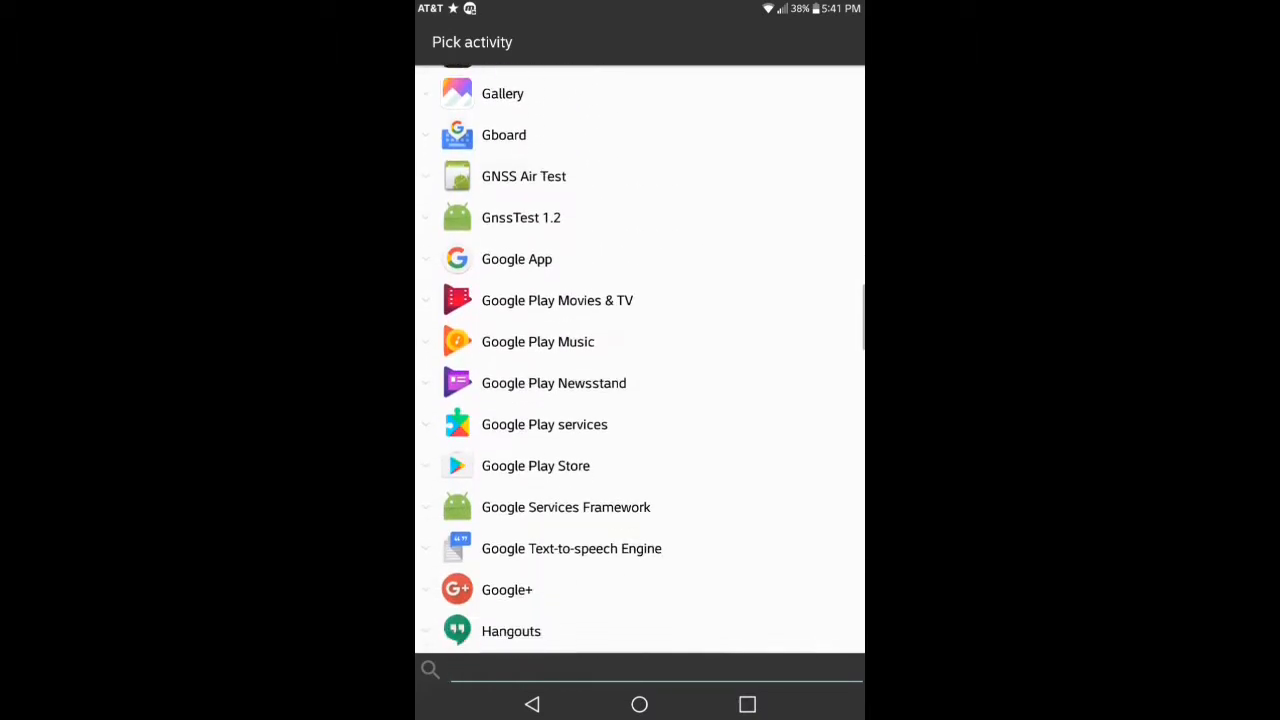
scroll("down", 3)
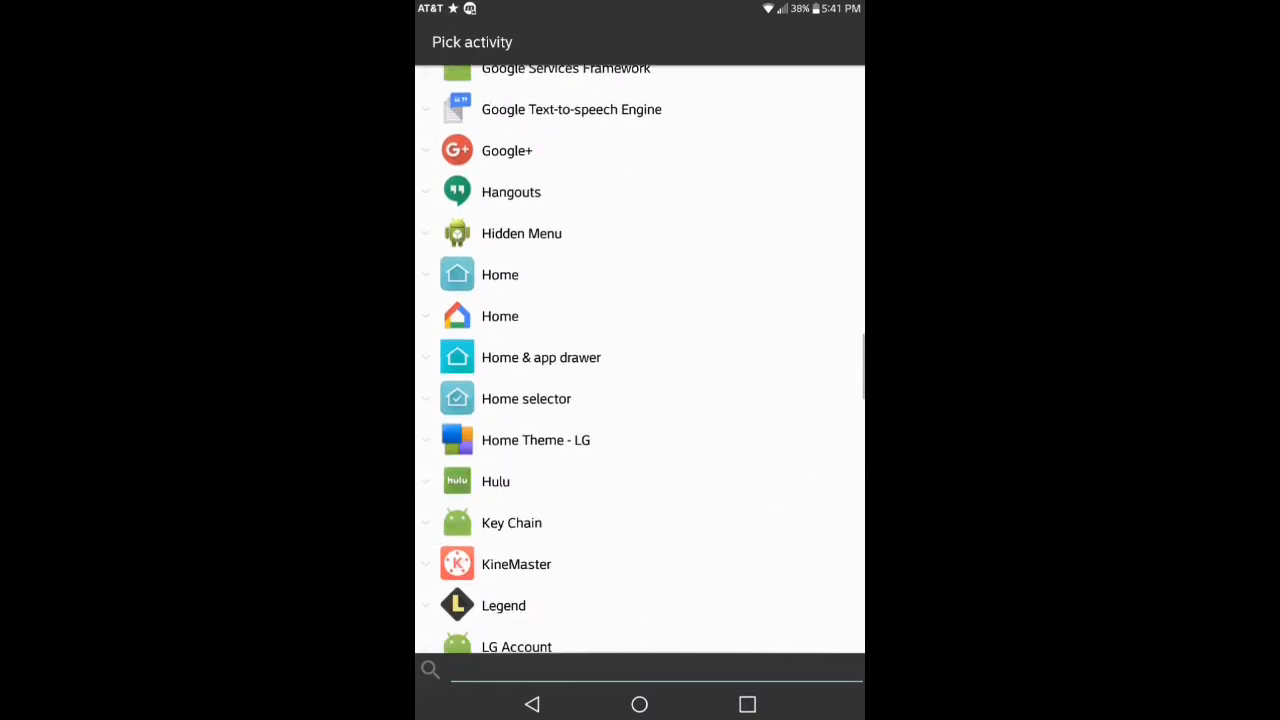
scroll("down", 3)
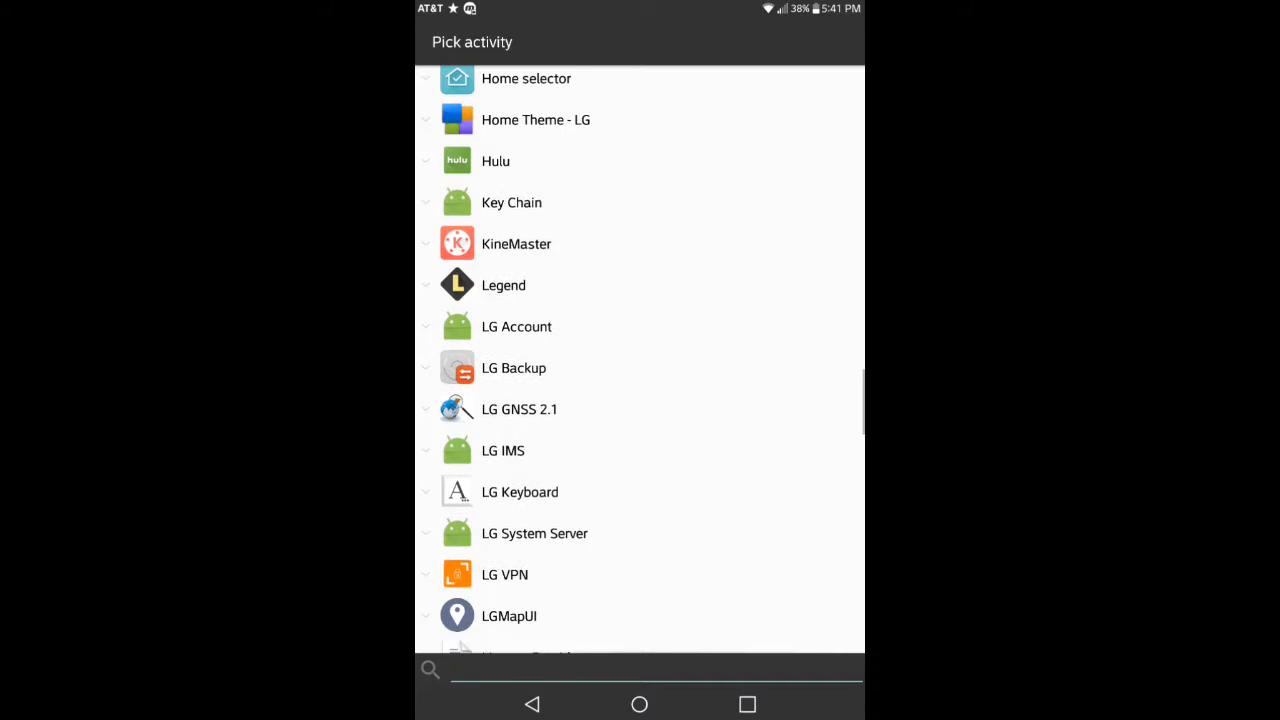
scroll("down", 3)
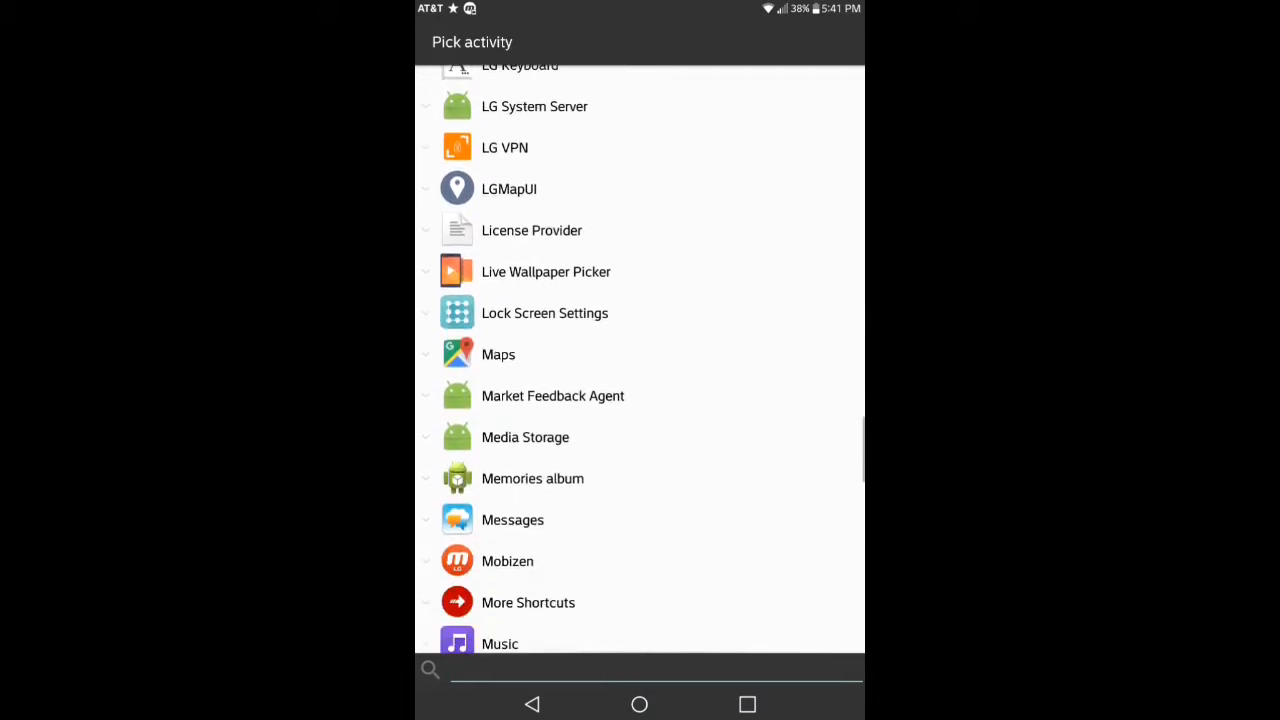
Step: Continue down the installed apps list to Google+ and its expanded activities
scroll("down", 3)
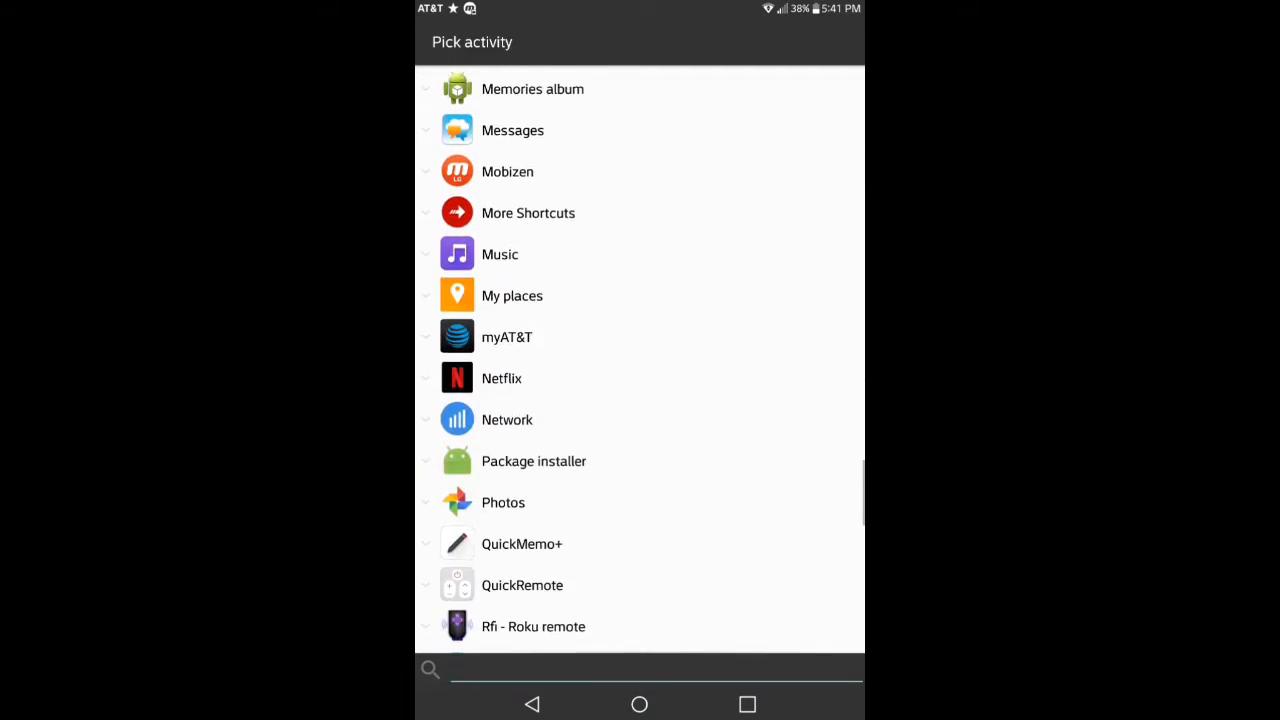
scroll("down", 3)
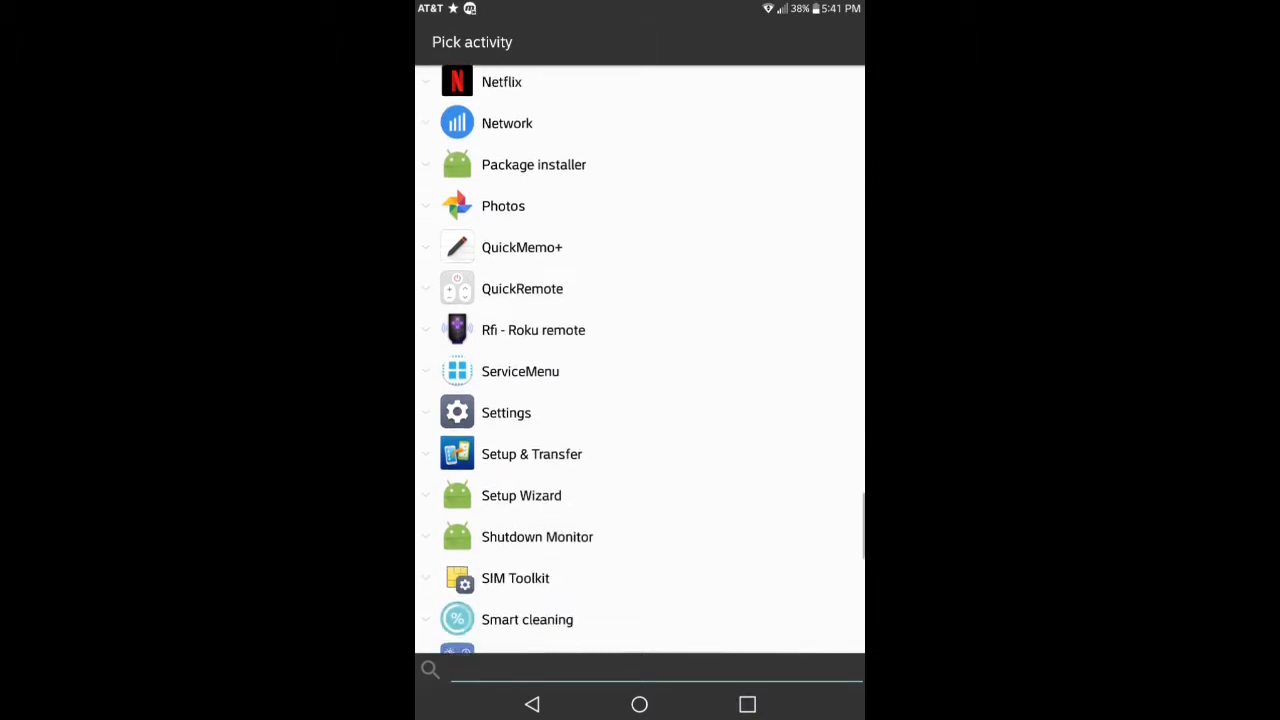
scroll("down", 3)
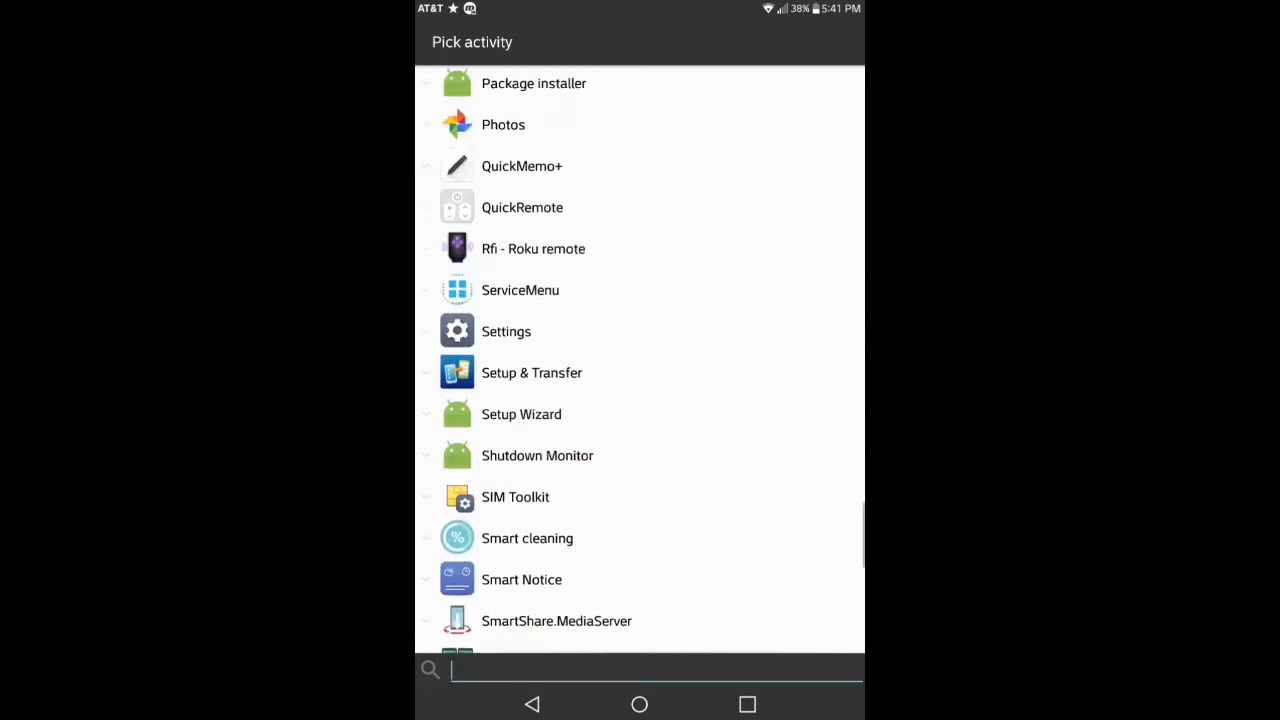
scroll("down", 3)
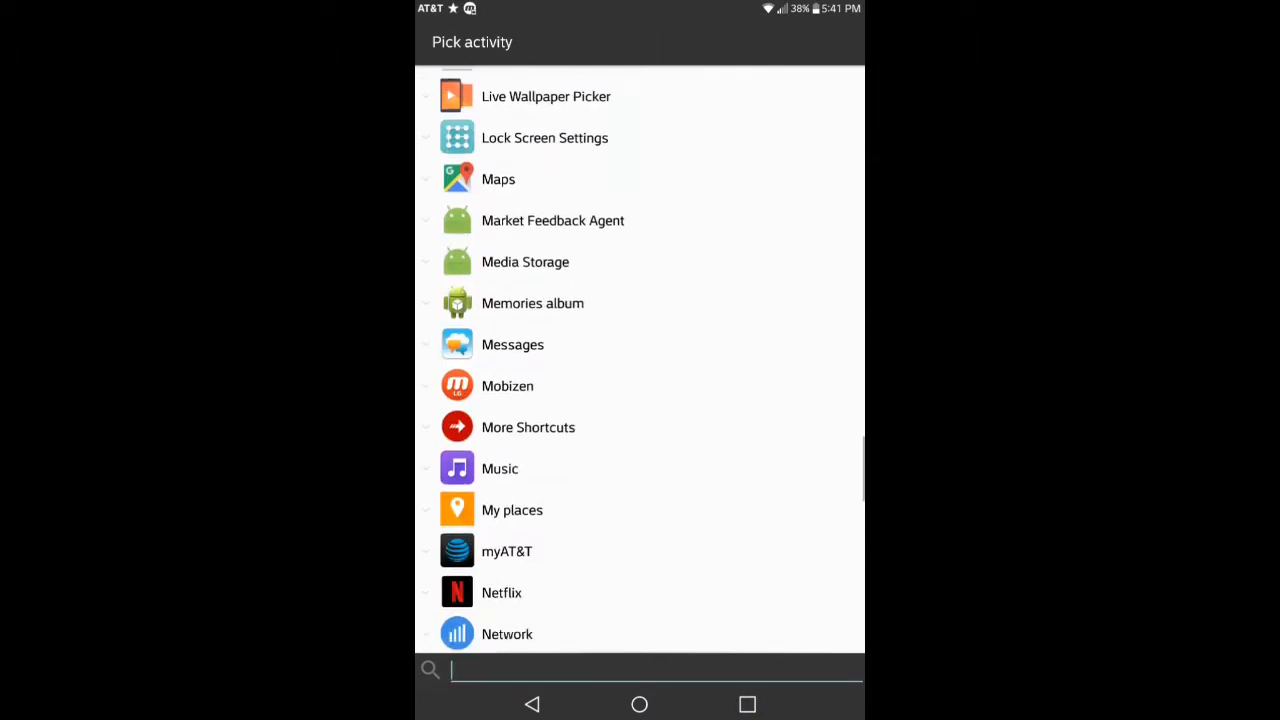
scroll("down", 3)
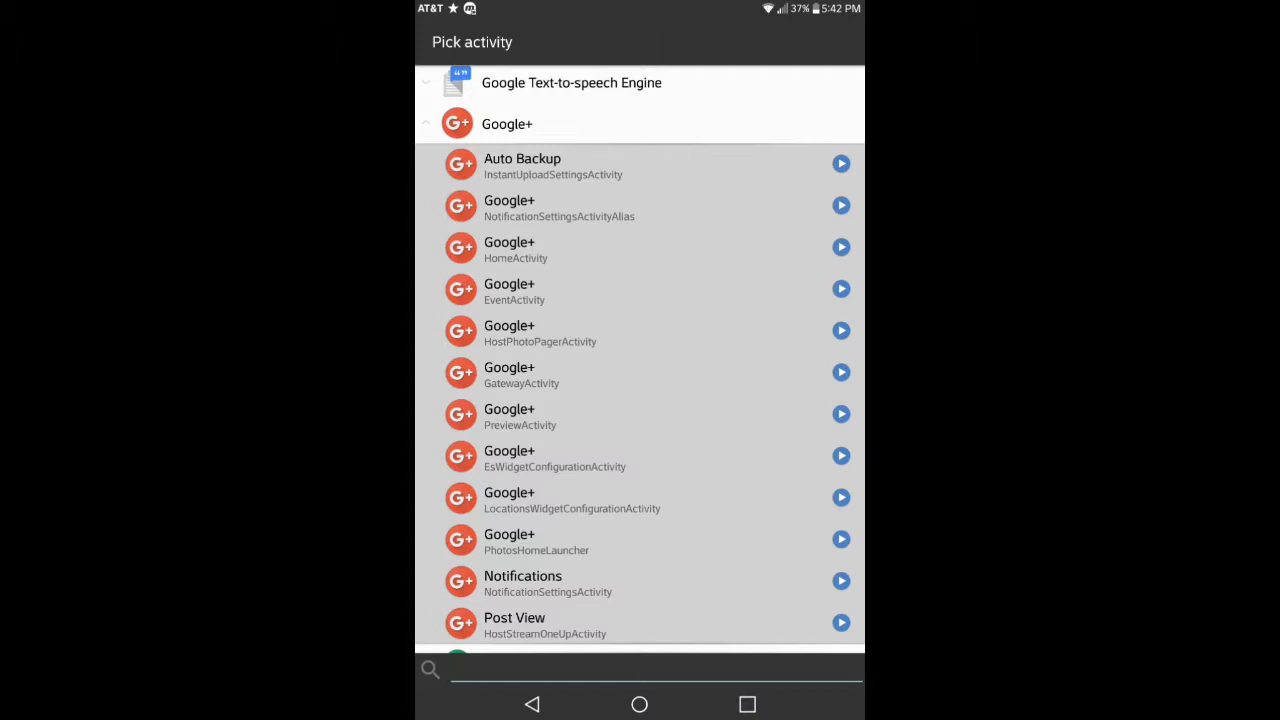
scroll("down", 3)
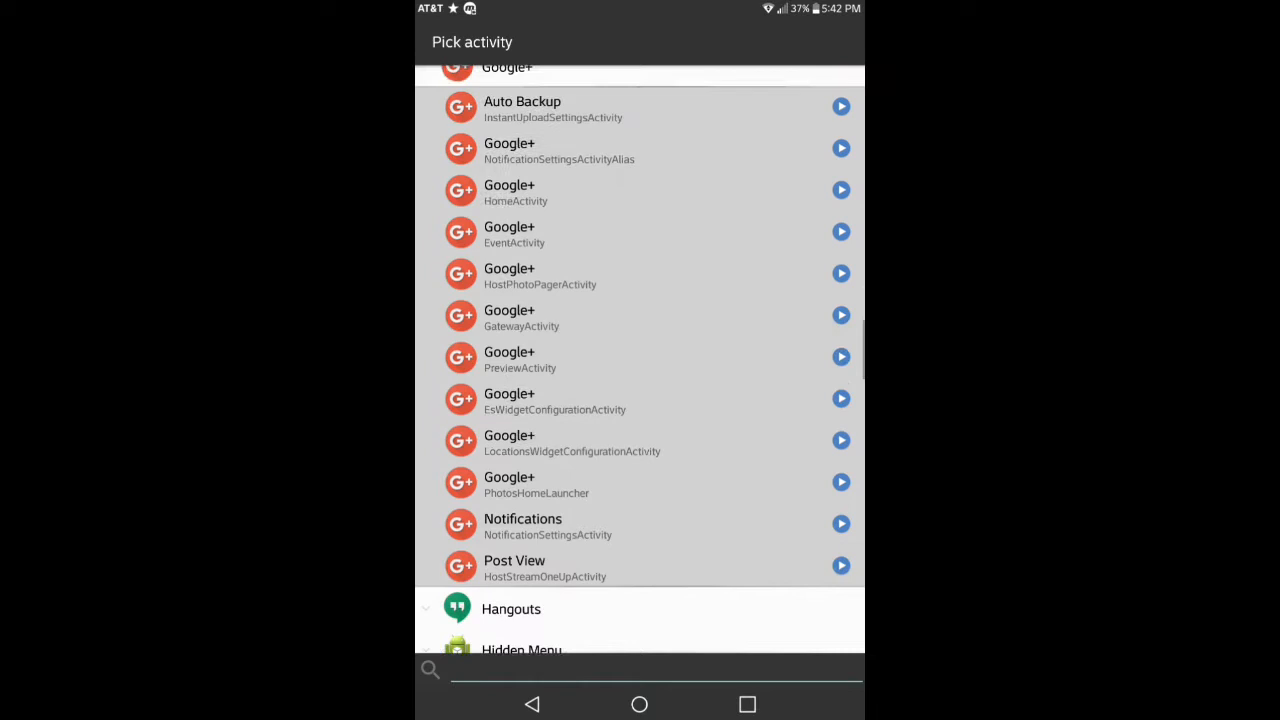
scroll("down", 3)
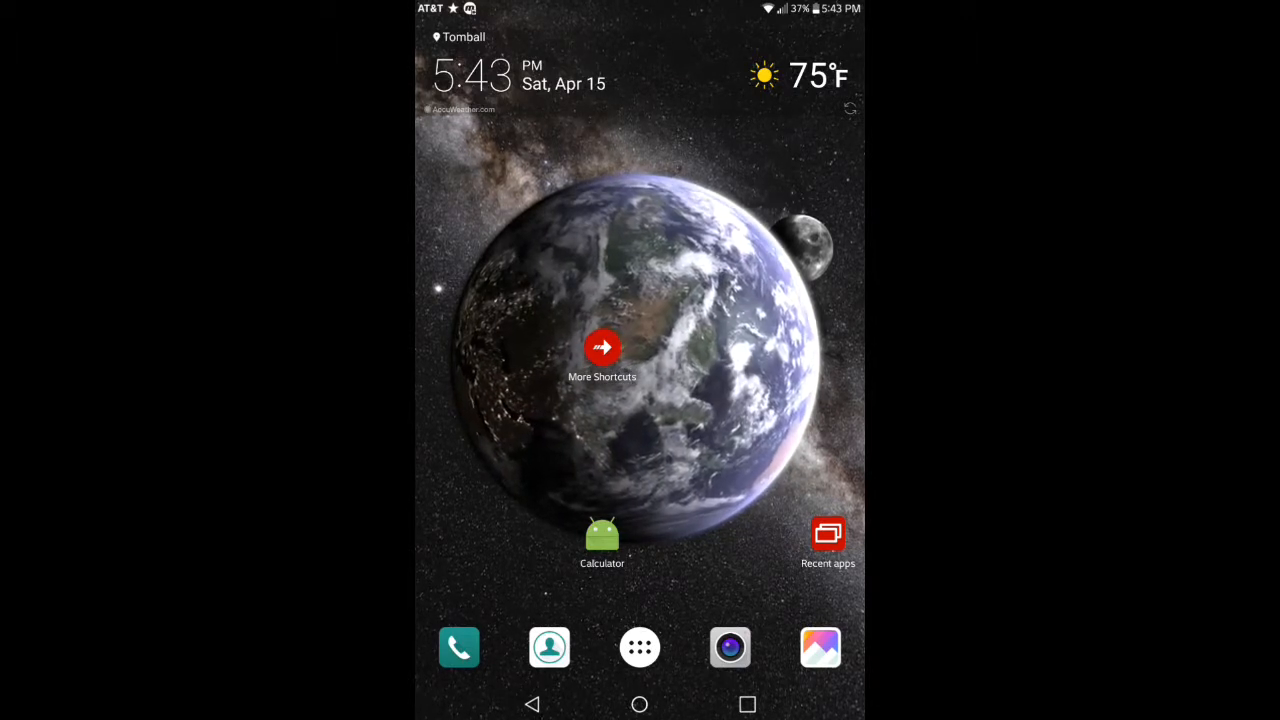
Step: Back out of the activity picker and drag the Calculator shortcut to Remove
left_click(602, 348)
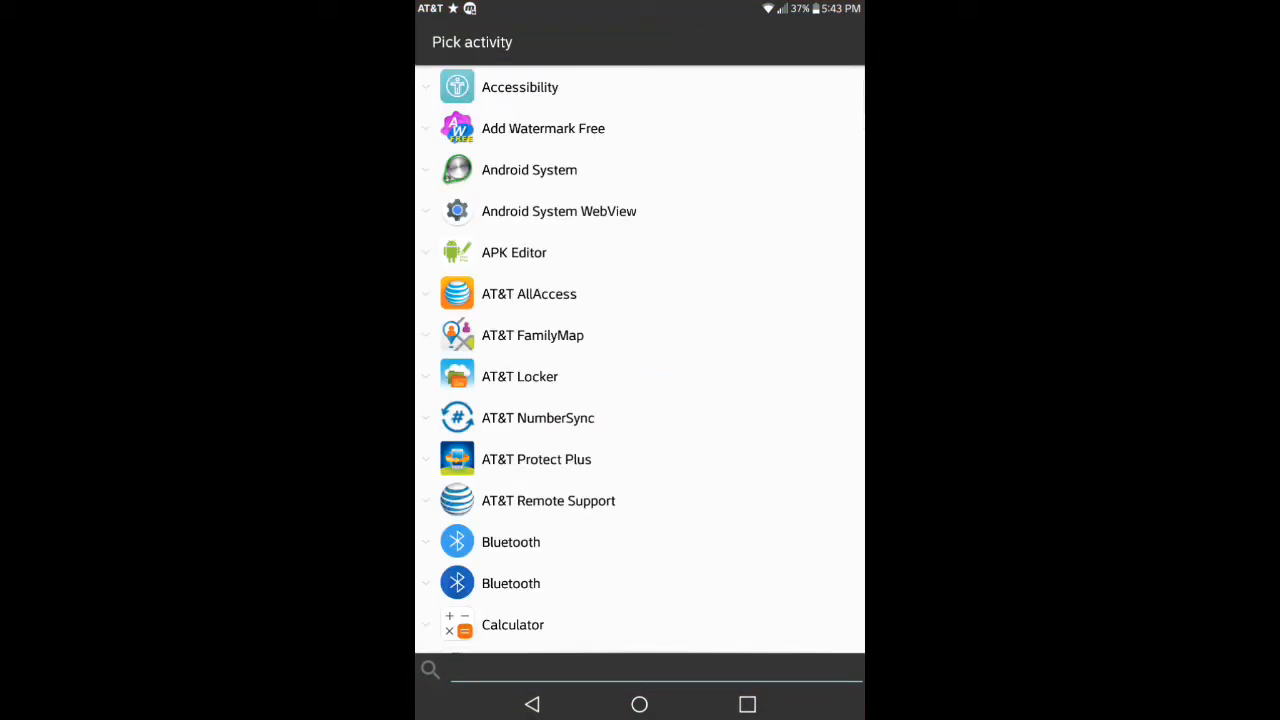
scroll("down", 3)
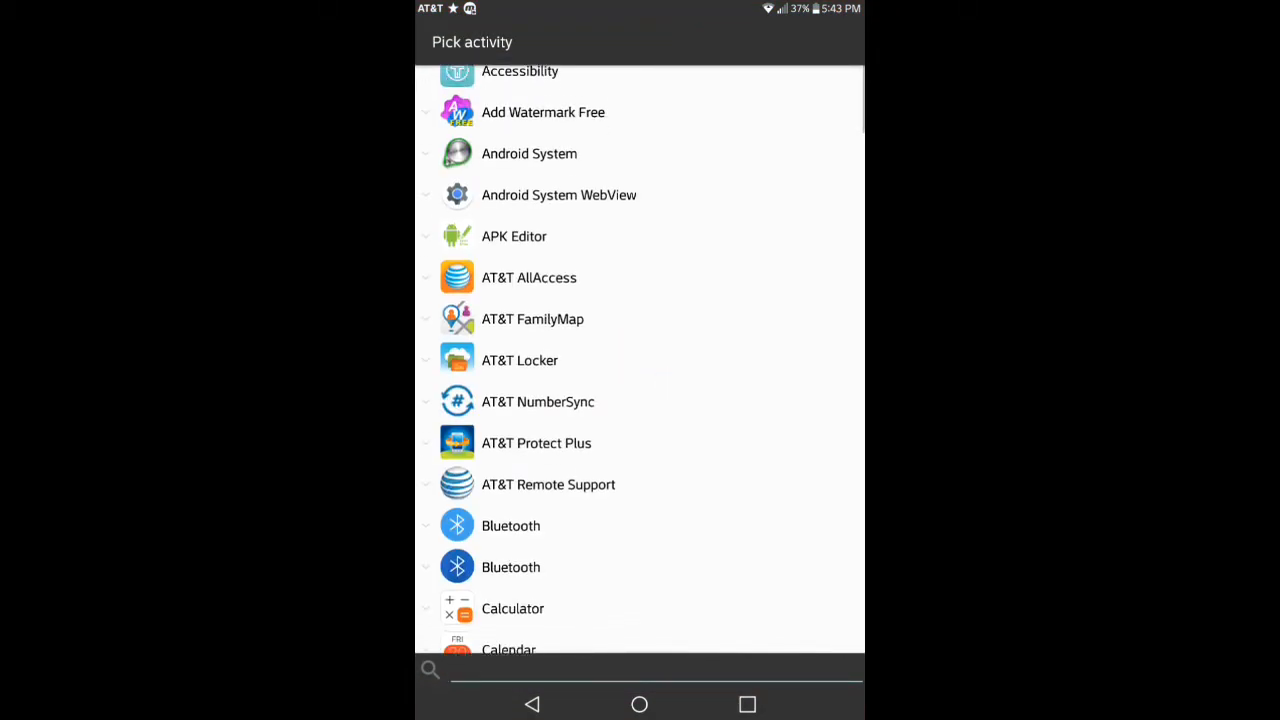
scroll("down", 3)
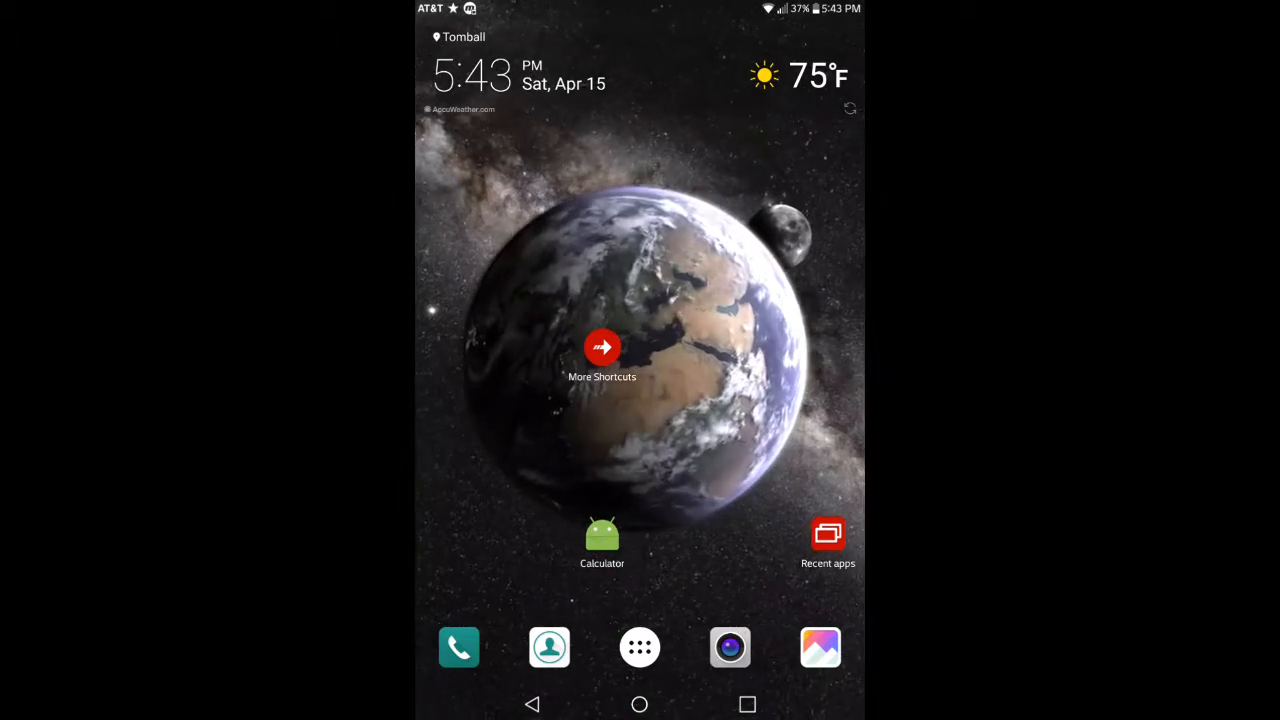
left_click(602, 532)
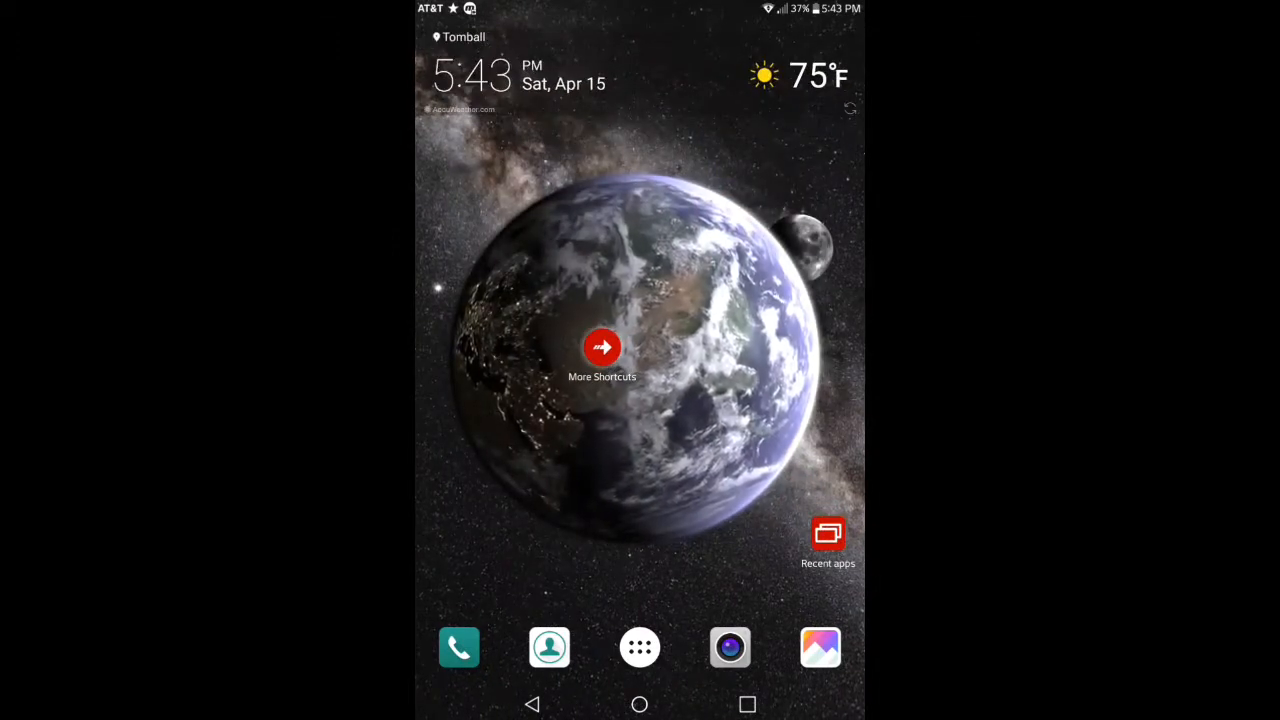
Step: Pick Calculator's QSlideCalculator activity and install it as a shortcut named qslideCalculator
left_click(602, 348)
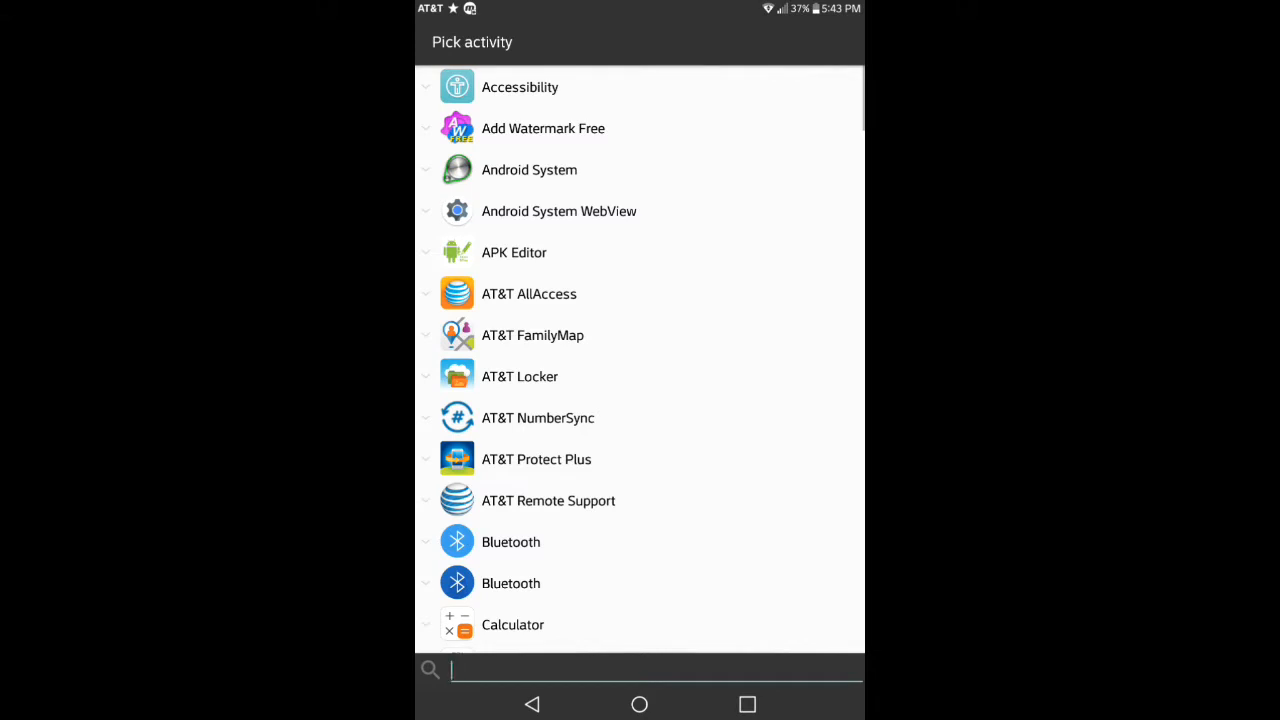
scroll("down", 3)
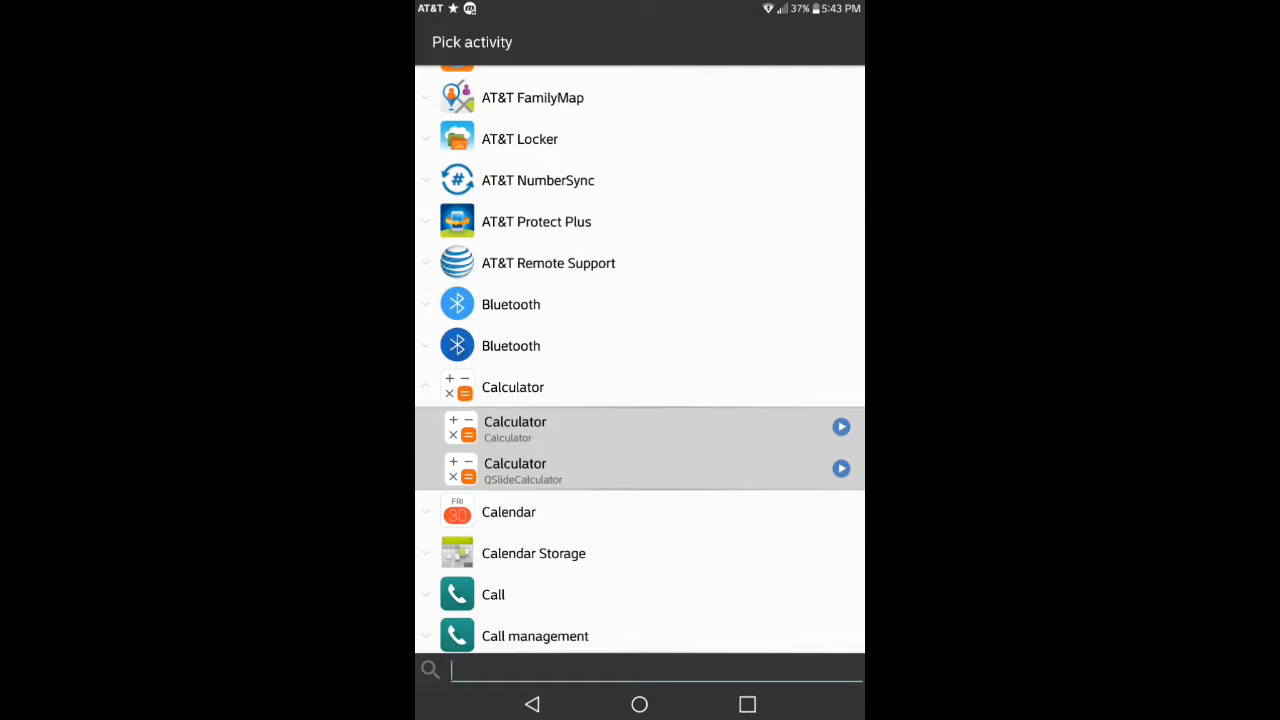
left_click(516, 428)
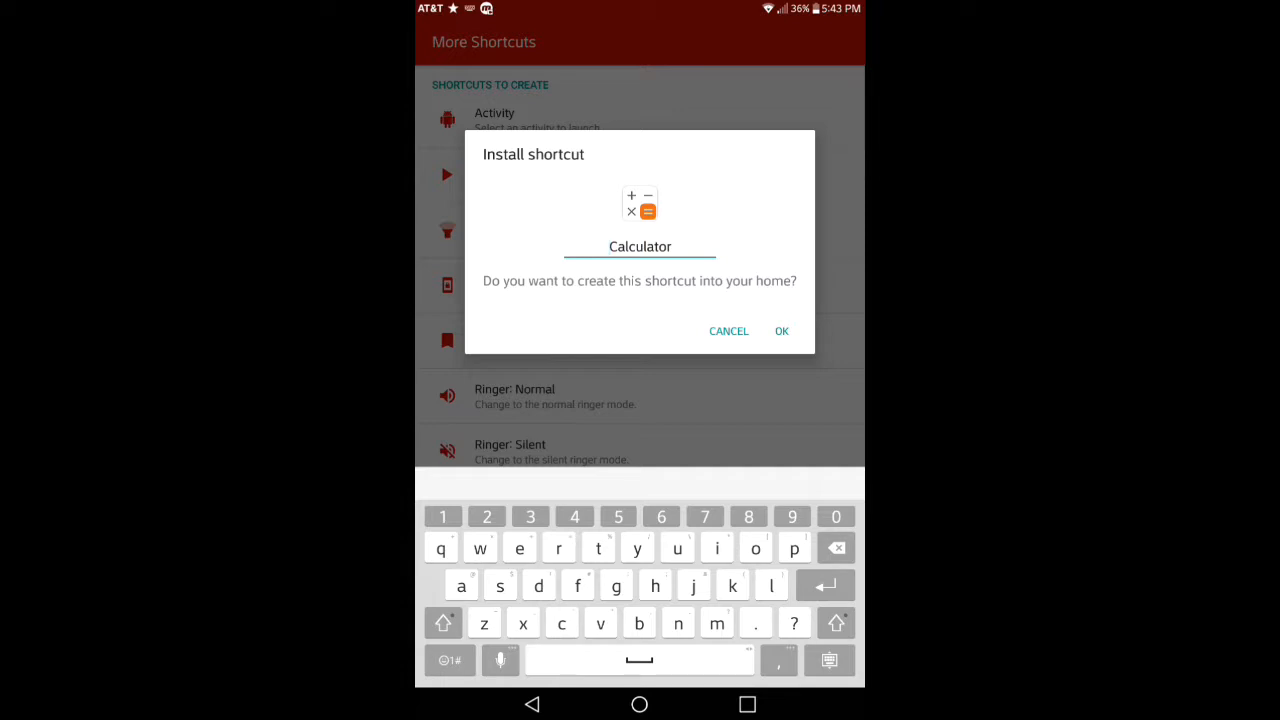
type("qslide")
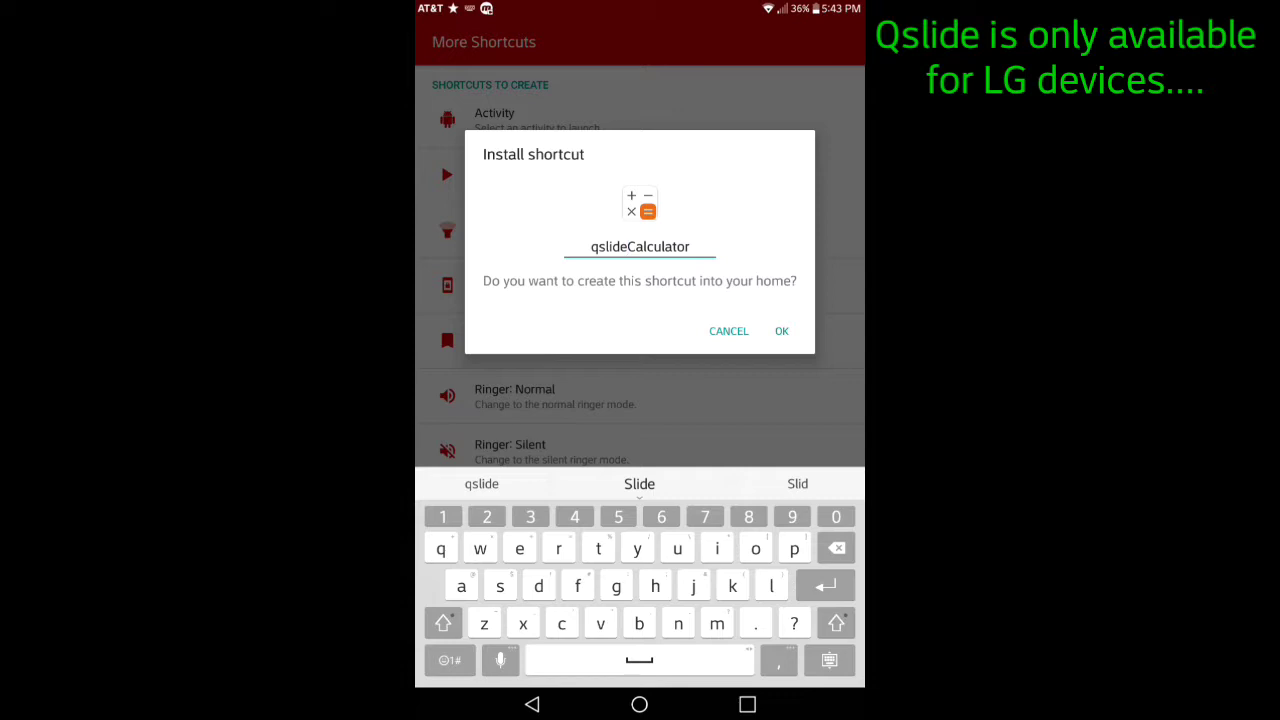
left_click(780, 332)
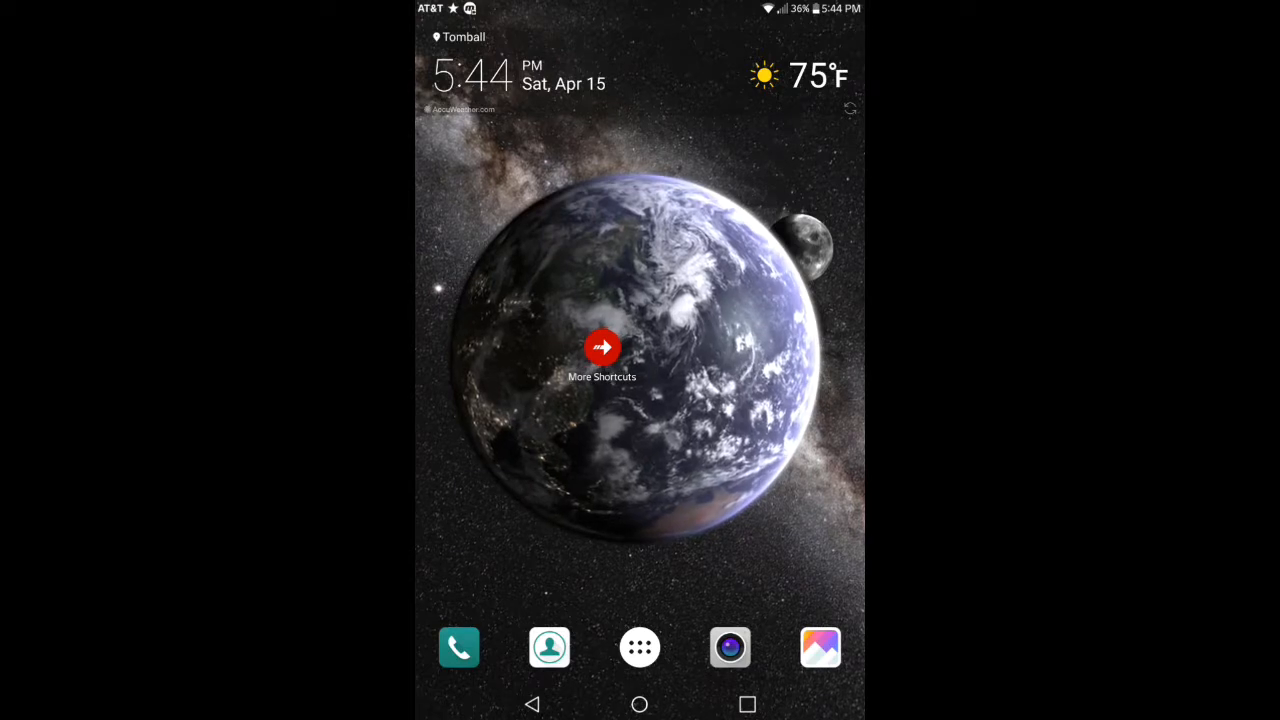
Step: Create a Custom intent shortcut with empty Advanced fields and place it unnamed on the home screen
left_click(602, 348)
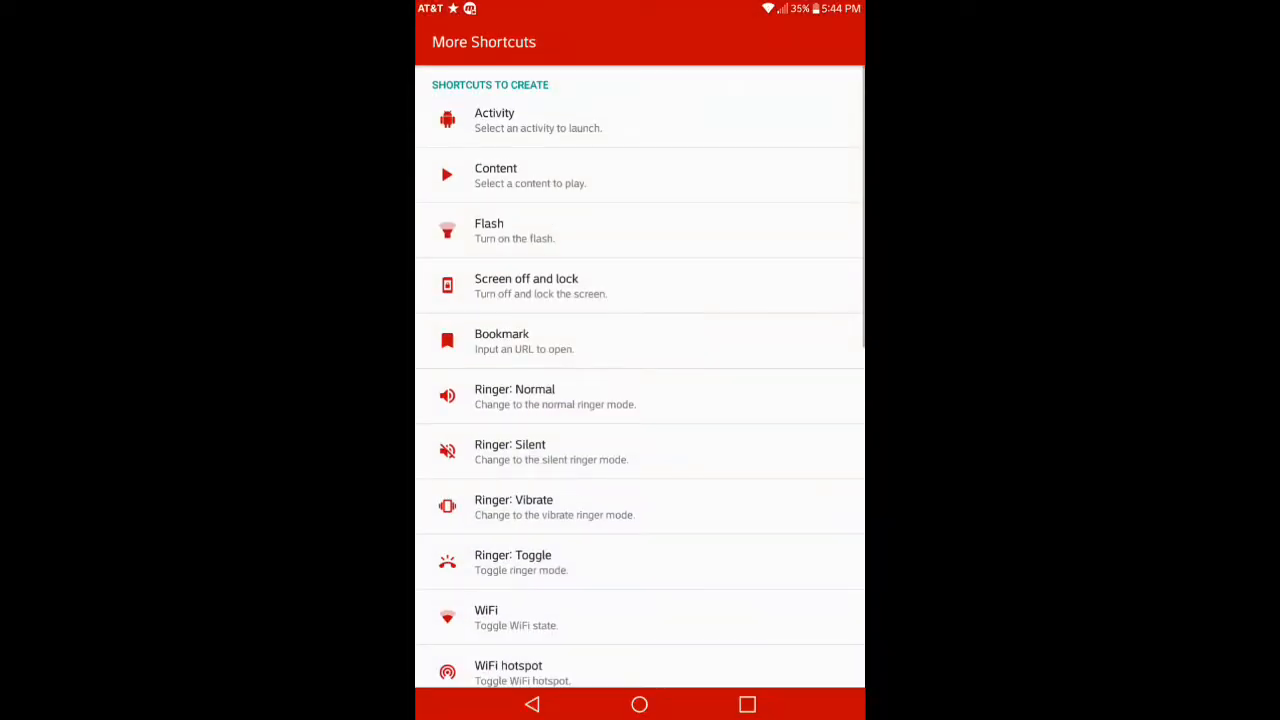
scroll("down", 3)
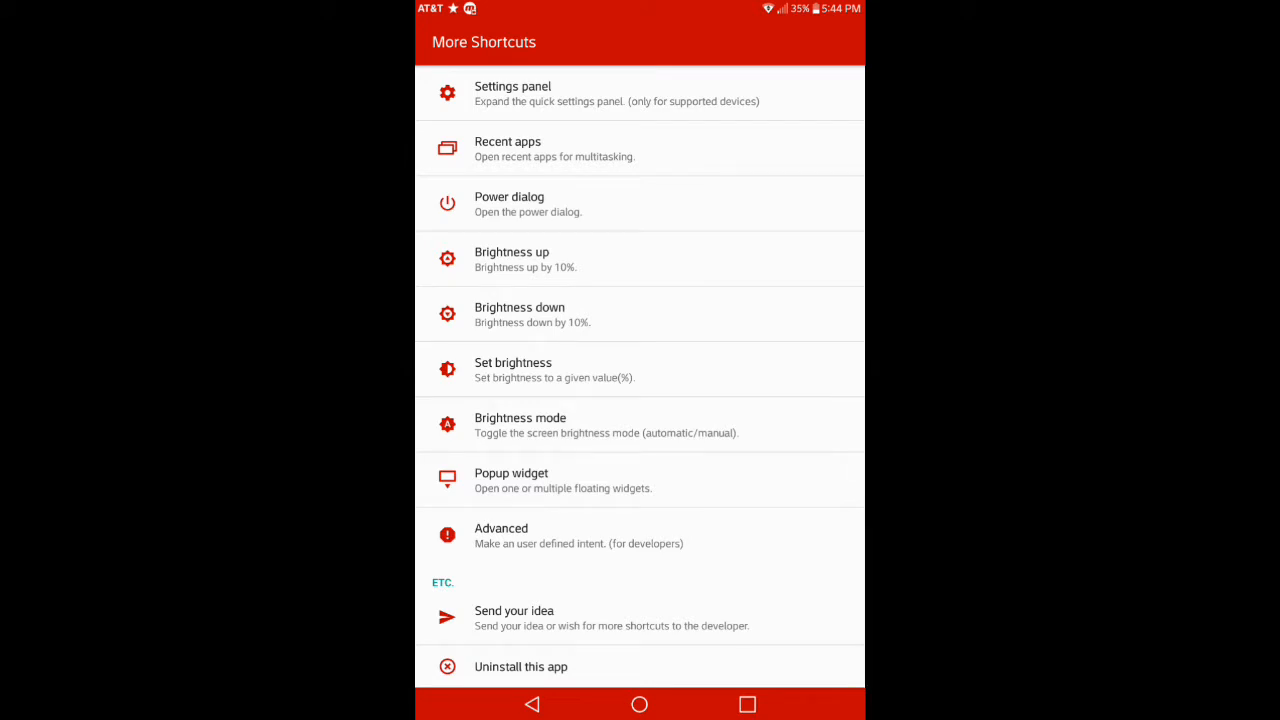
left_click(500, 528)
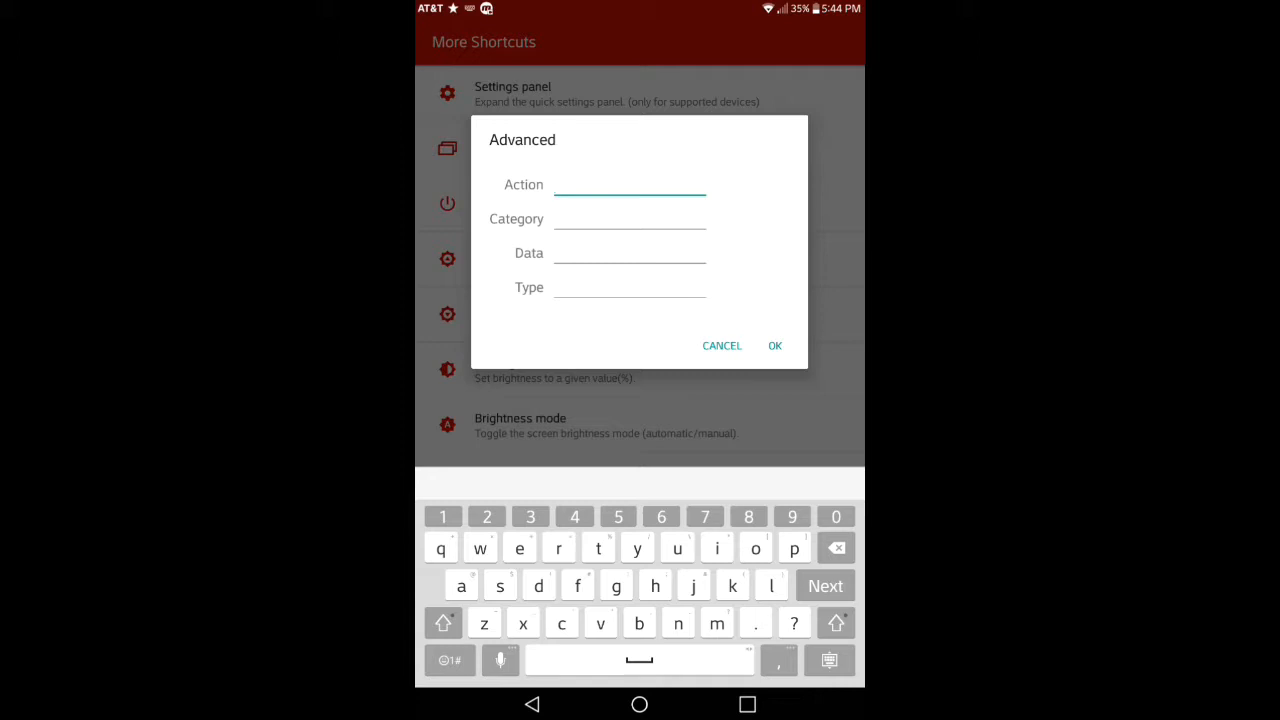
left_click(776, 344)
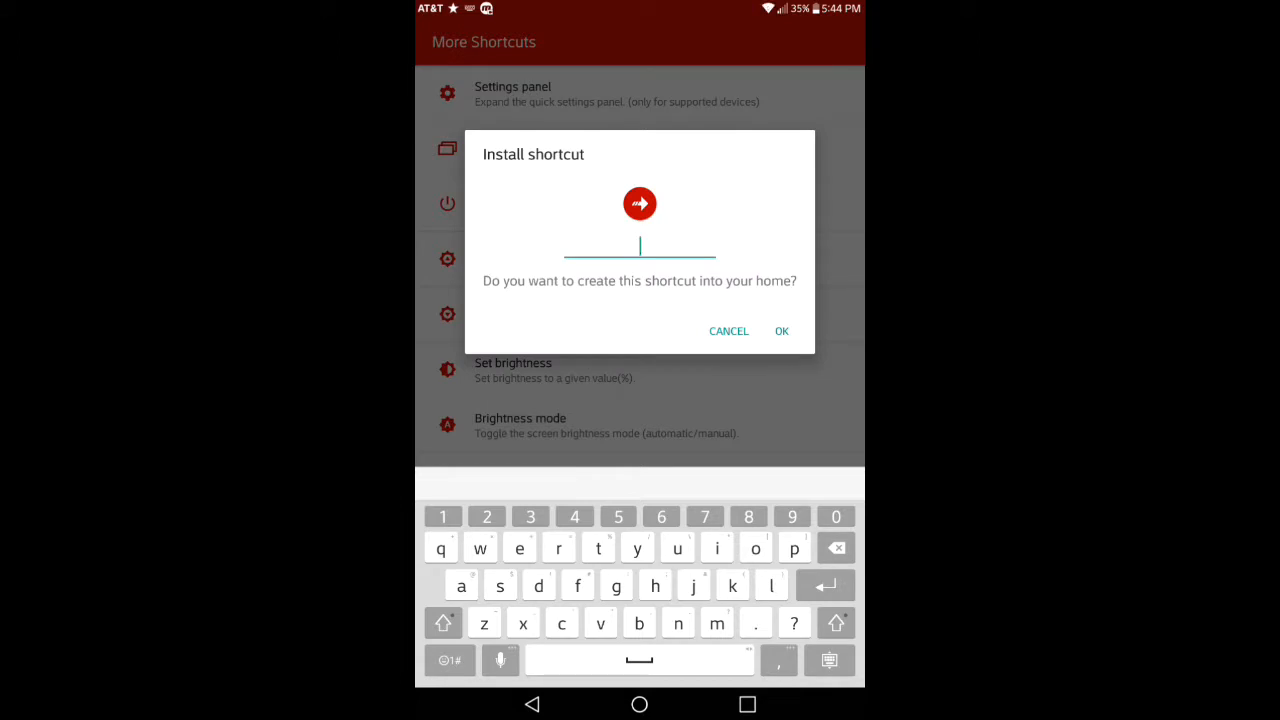
left_click(728, 332)
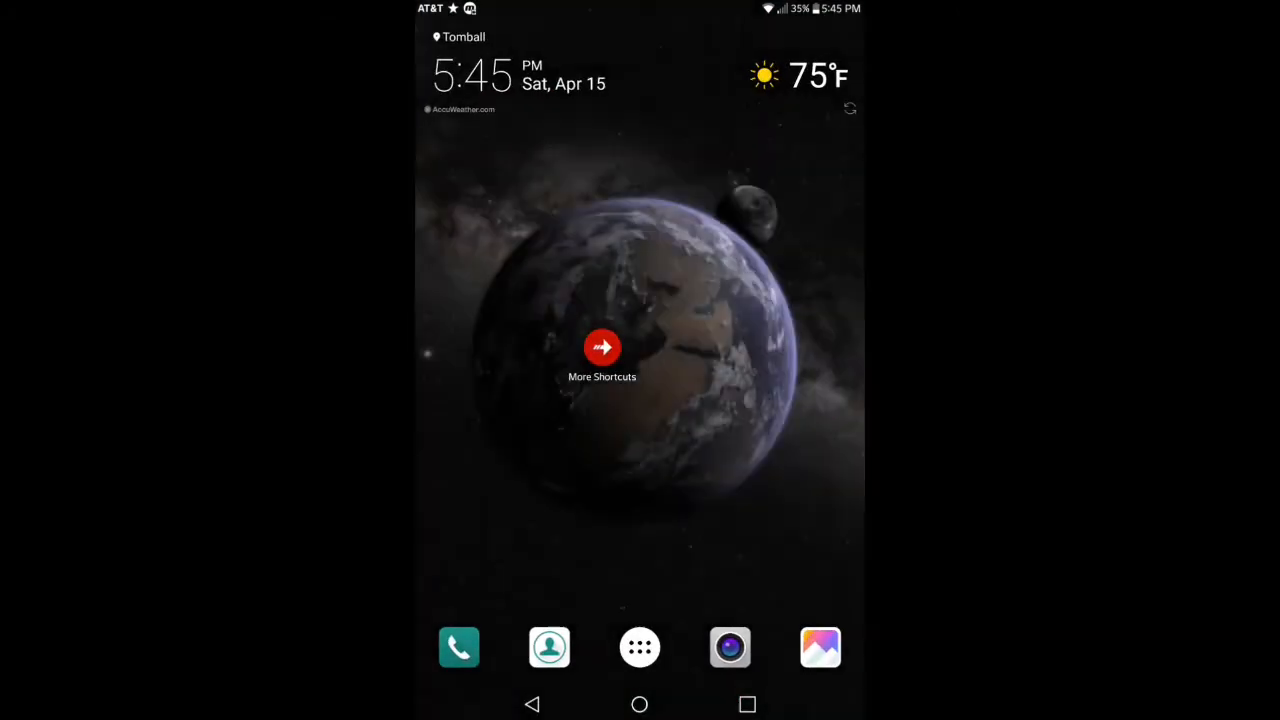
Step: Reopen the custom intent settings and confirm, landing on the Popup Widget 3 store page
left_click(602, 348)
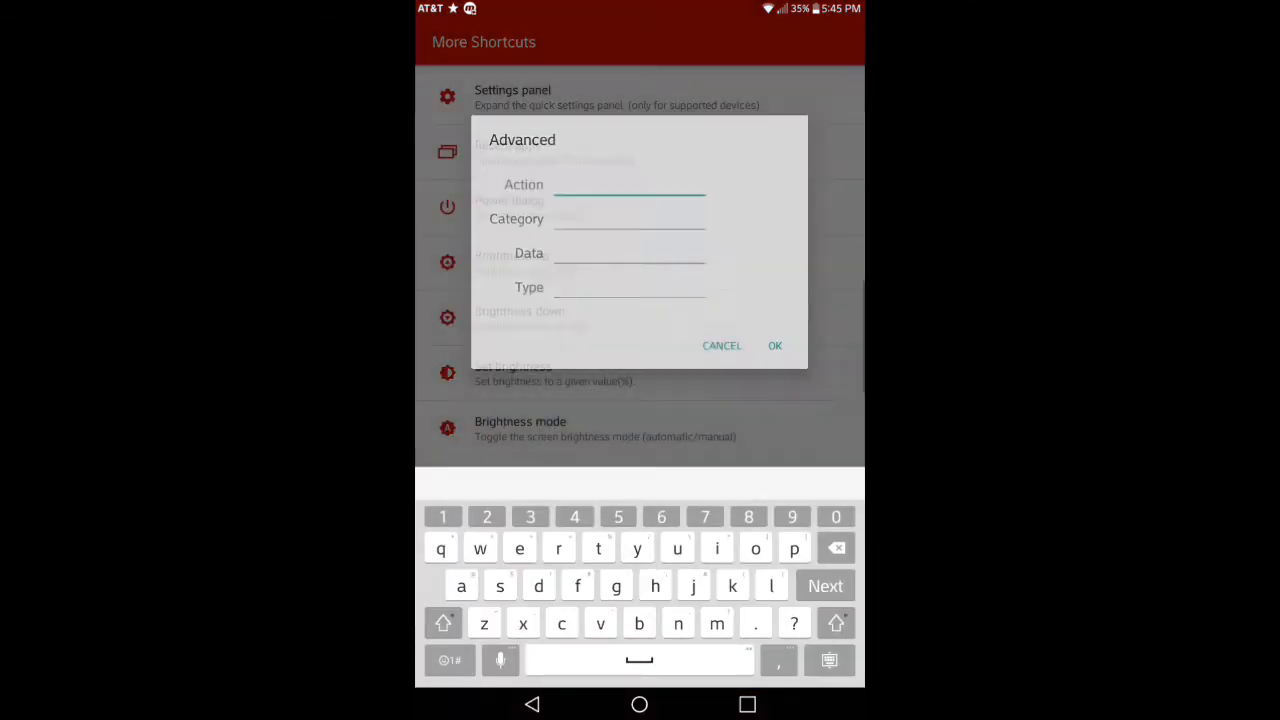
left_click(722, 344)
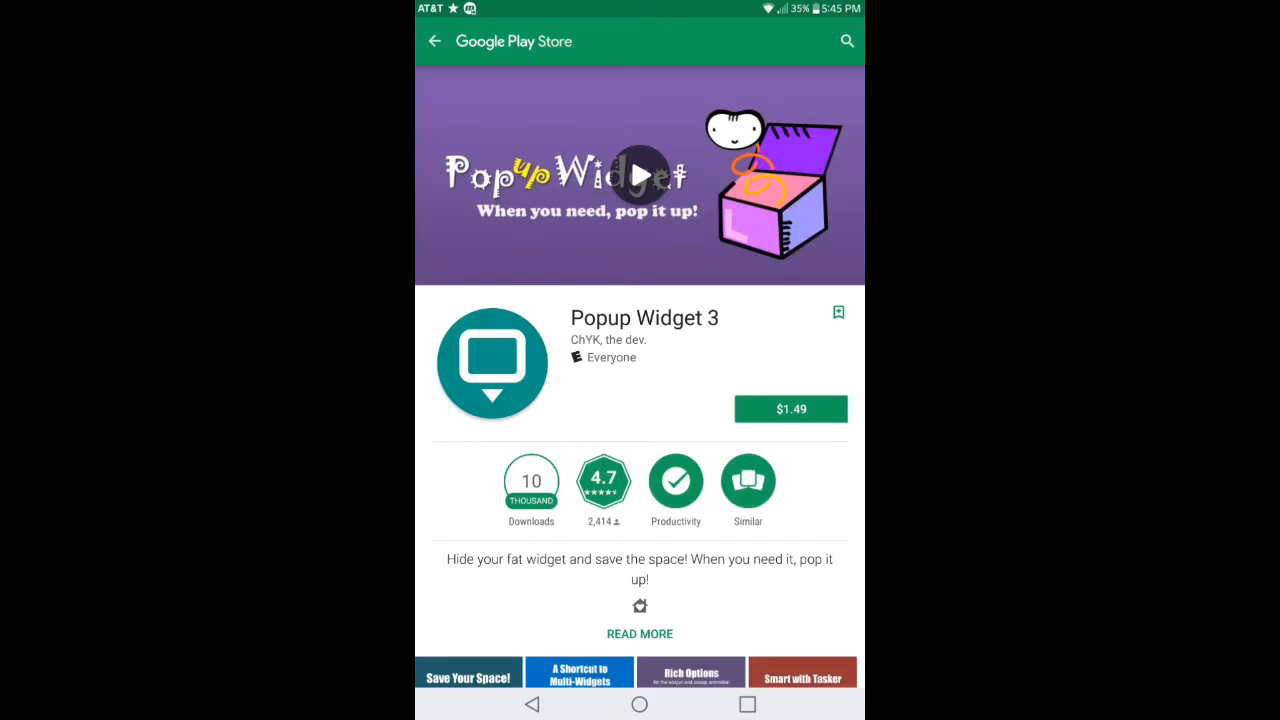
scroll("down", 3)
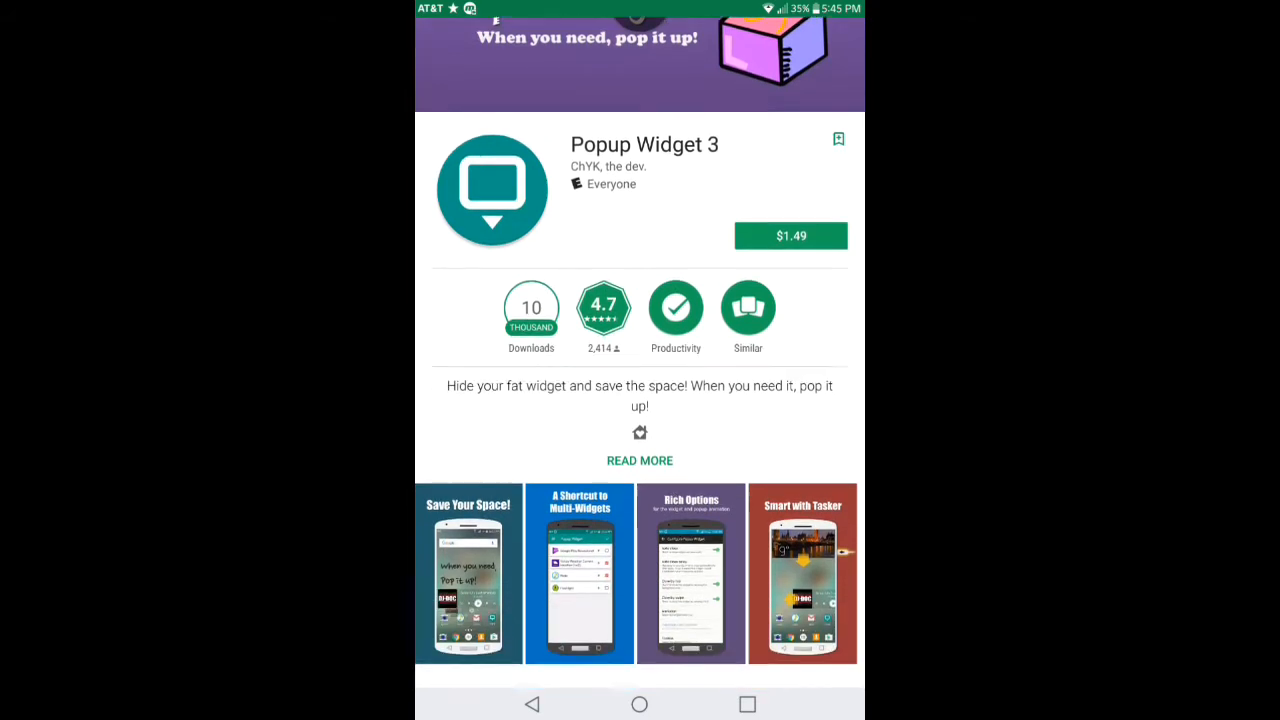
scroll("down", 3)
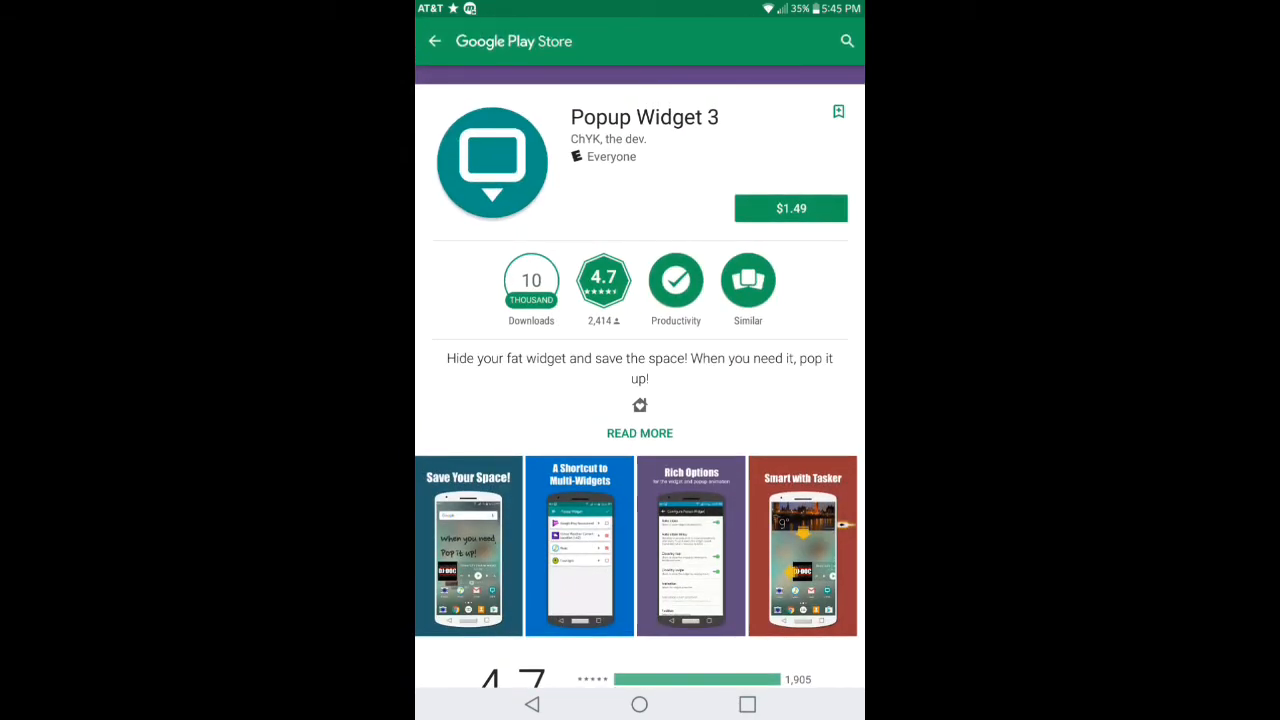
scroll("down", 3)
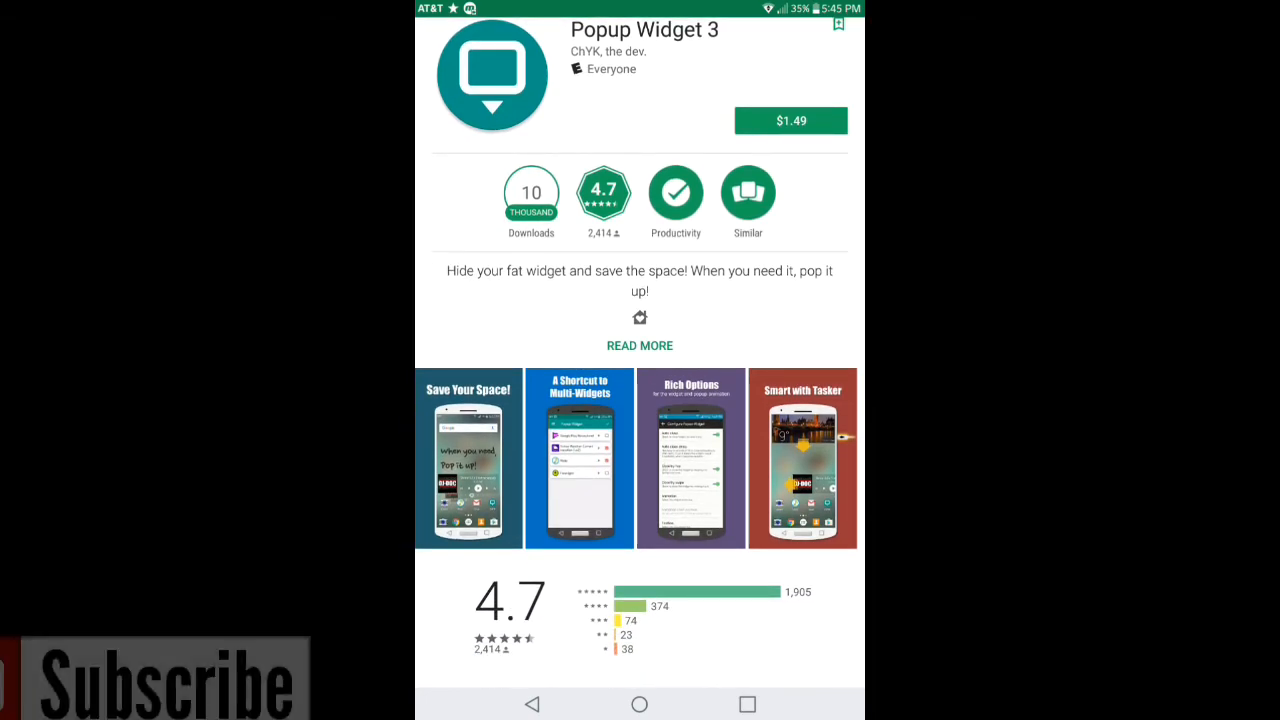